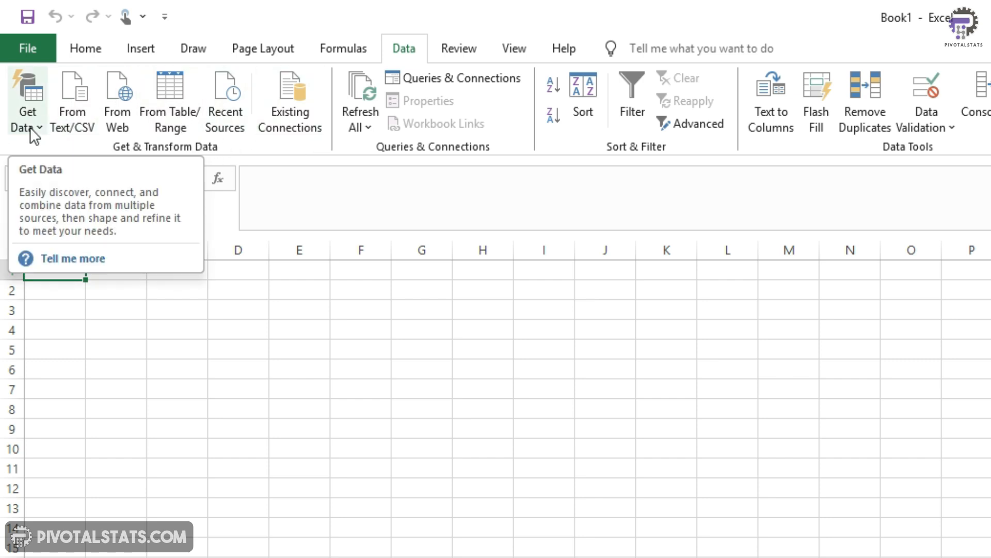
Step: Show Excel's Get Data options for importing external data
{"action": "left_click", "coordinate": [26, 108]}
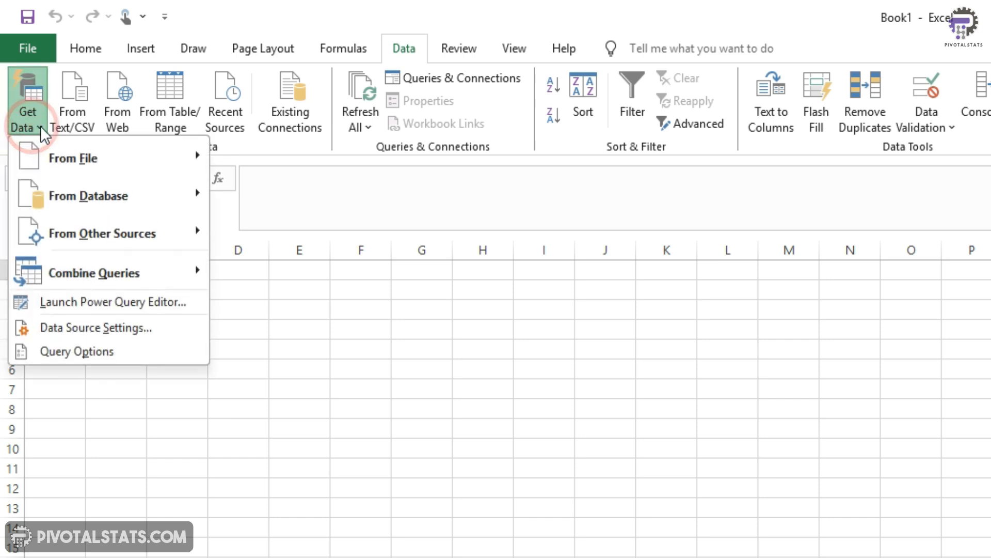
{"action": "mouse_move", "coordinate": [130, 309]}
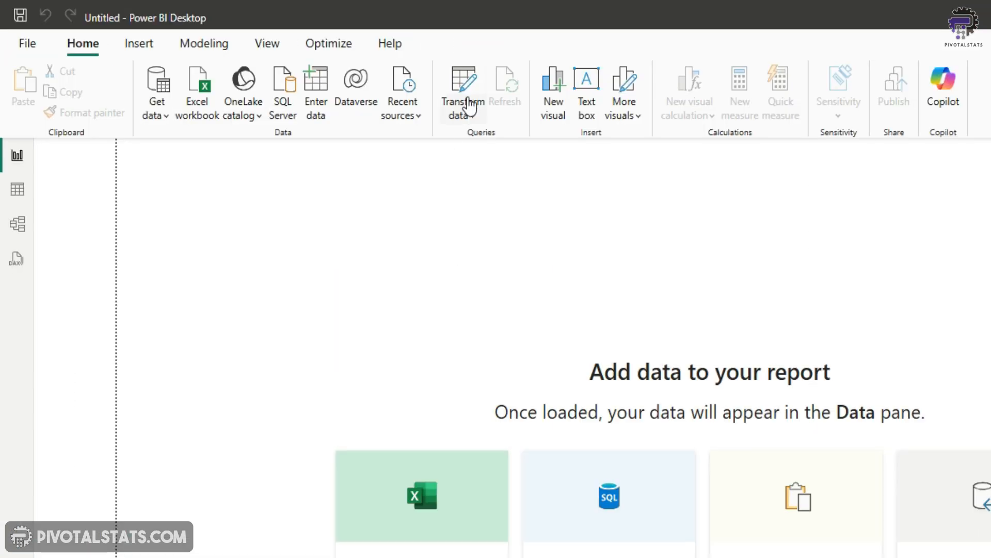
{"action": "left_click", "coordinate": [463, 109]}
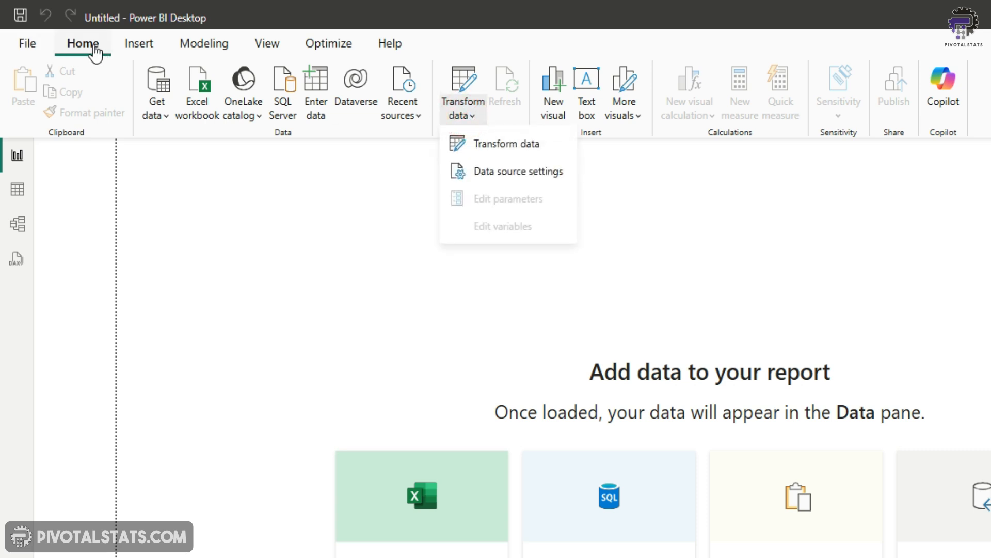
{"action": "mouse_move", "coordinate": [506, 153]}
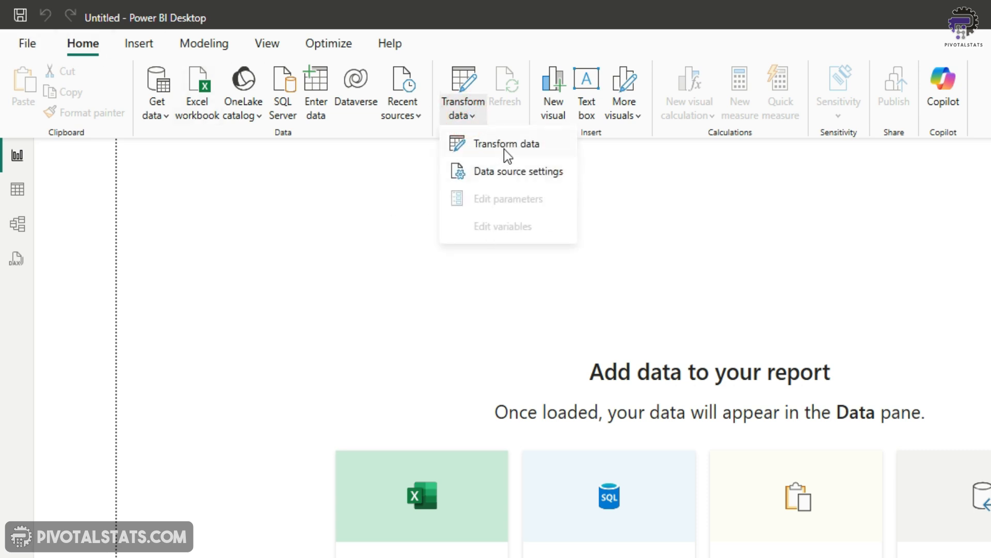
{"action": "mouse_move", "coordinate": [506, 150]}
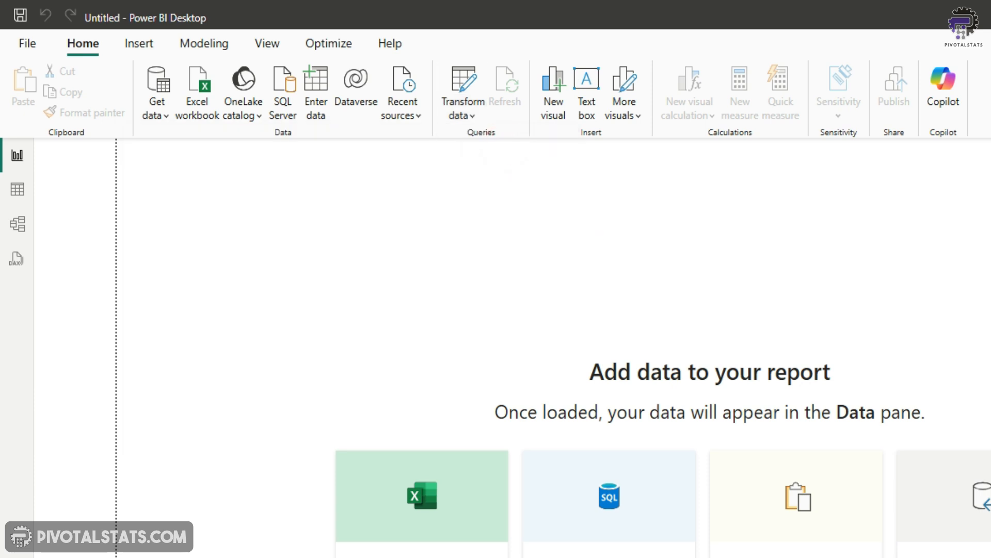
{"action": "left_click", "coordinate": [463, 85]}
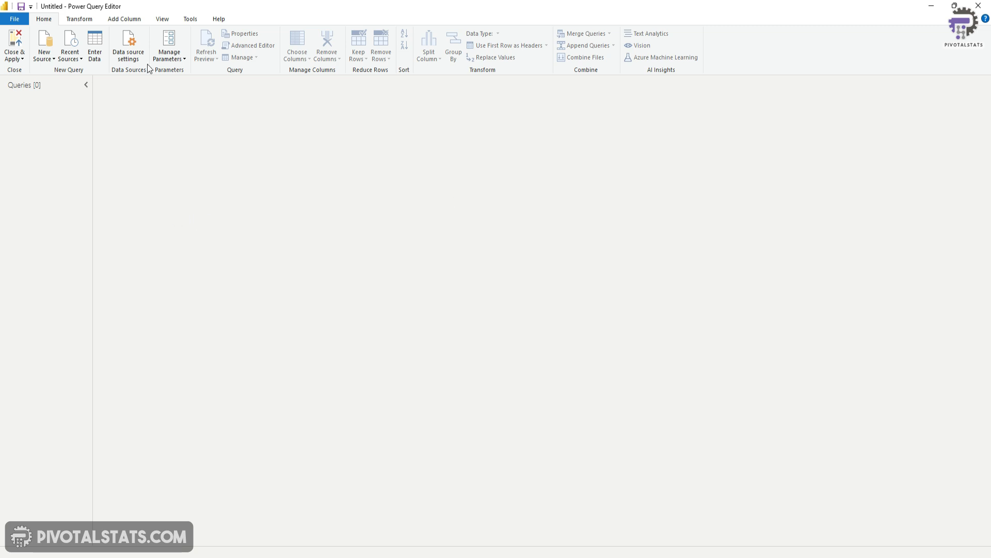
{"action": "mouse_move", "coordinate": [234, 136]}
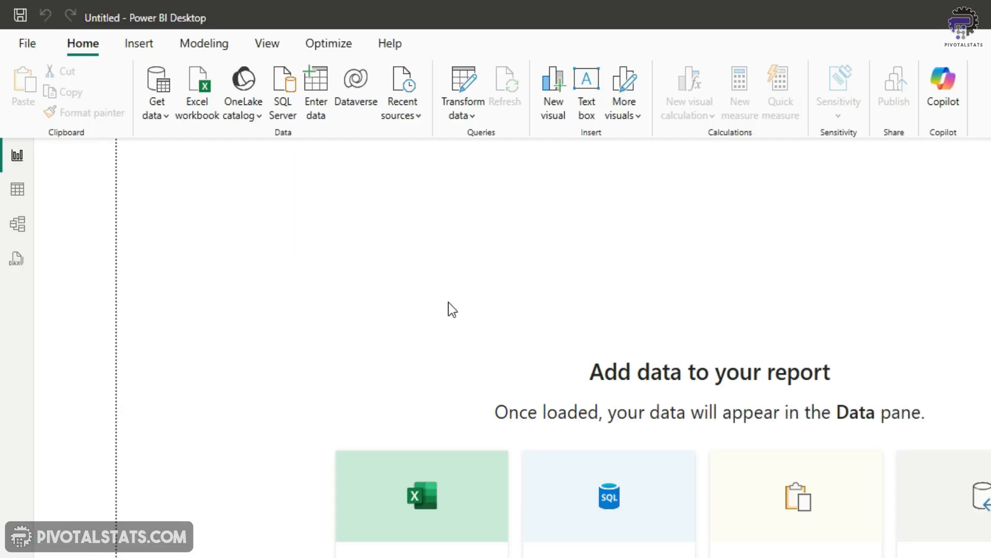
{"action": "mouse_move", "coordinate": [469, 124]}
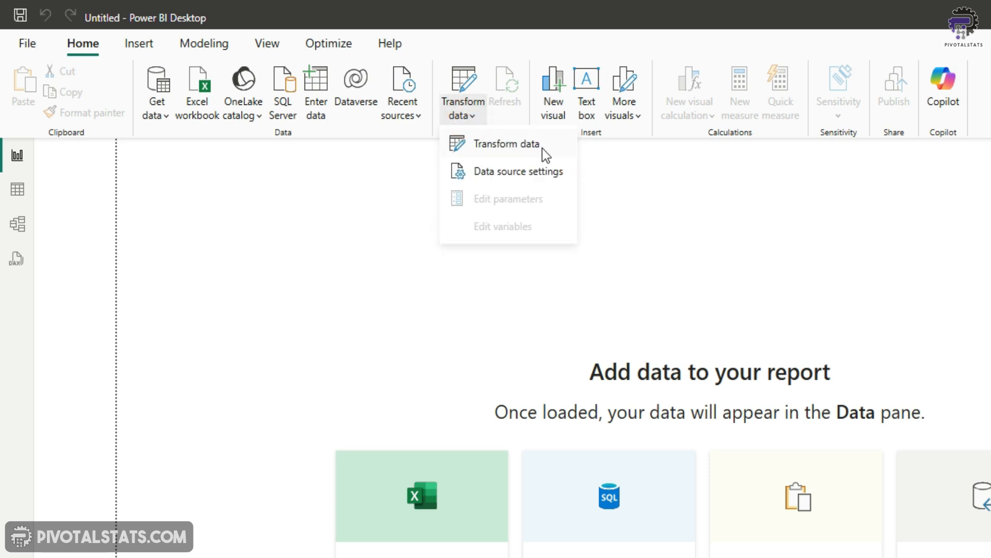
Step: Launch the Power Query Editor from the Home ribbon, with zero queries loaded
{"action": "left_click", "coordinate": [507, 143]}
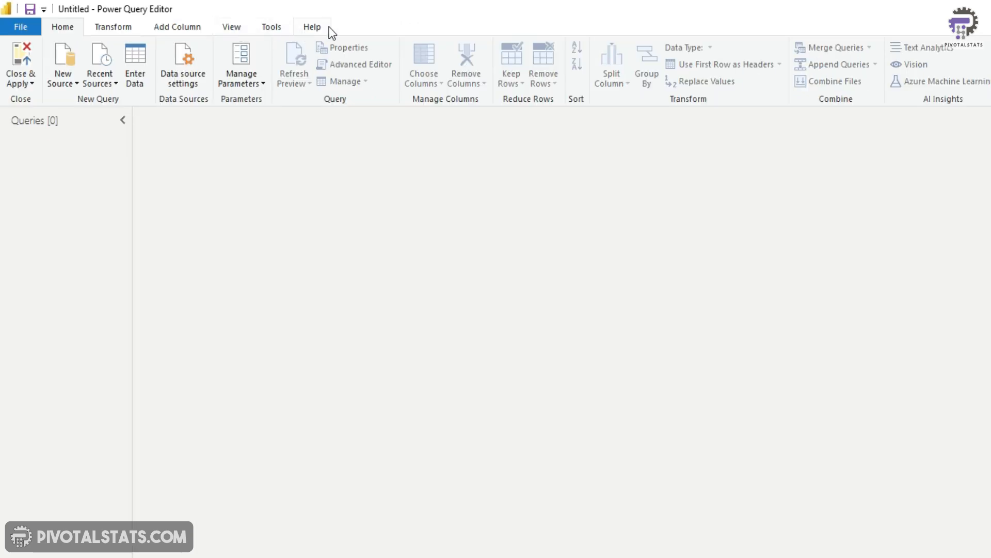
{"action": "mouse_move", "coordinate": [49, 199]}
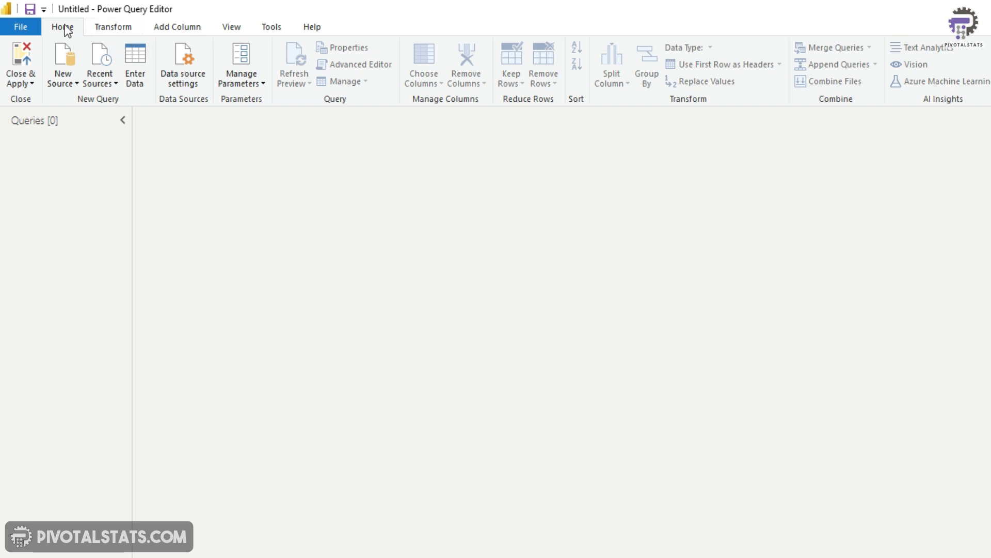
{"action": "mouse_move", "coordinate": [93, 225]}
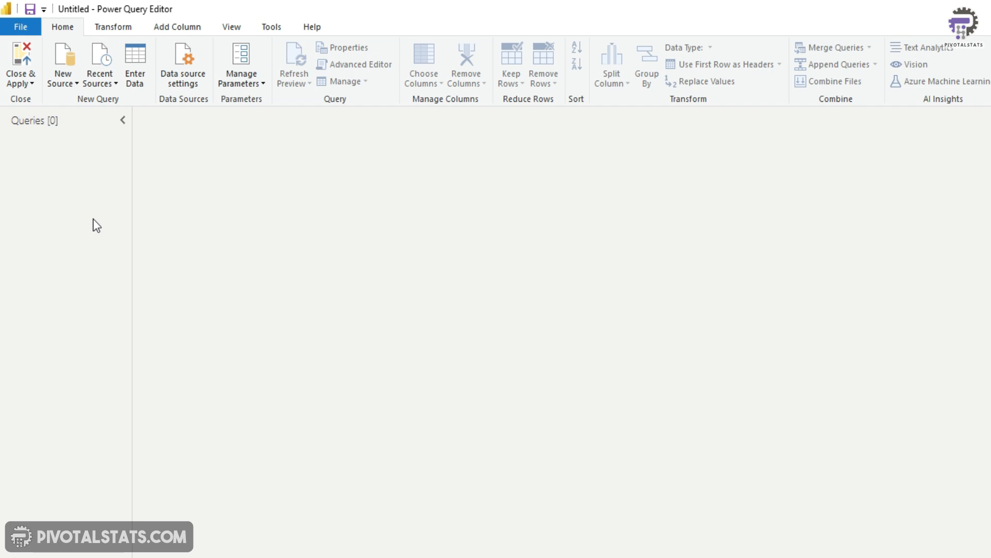
{"action": "mouse_move", "coordinate": [89, 227]}
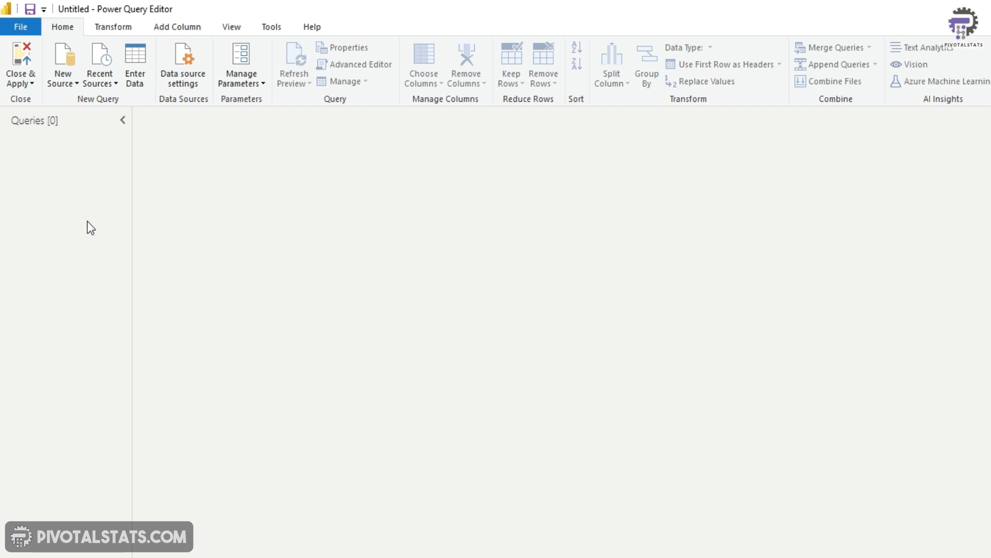
{"action": "mouse_move", "coordinate": [94, 218]}
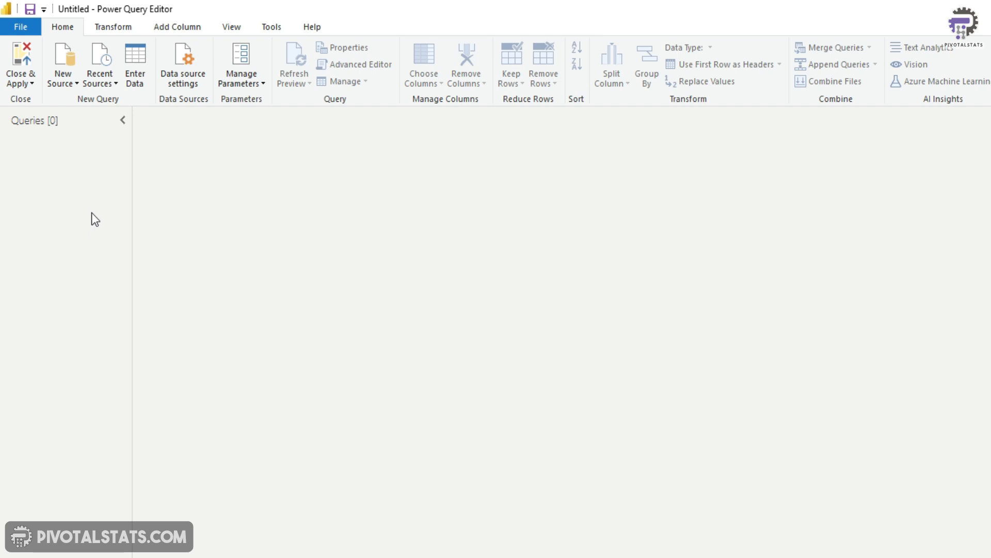
{"action": "mouse_move", "coordinate": [796, 220]}
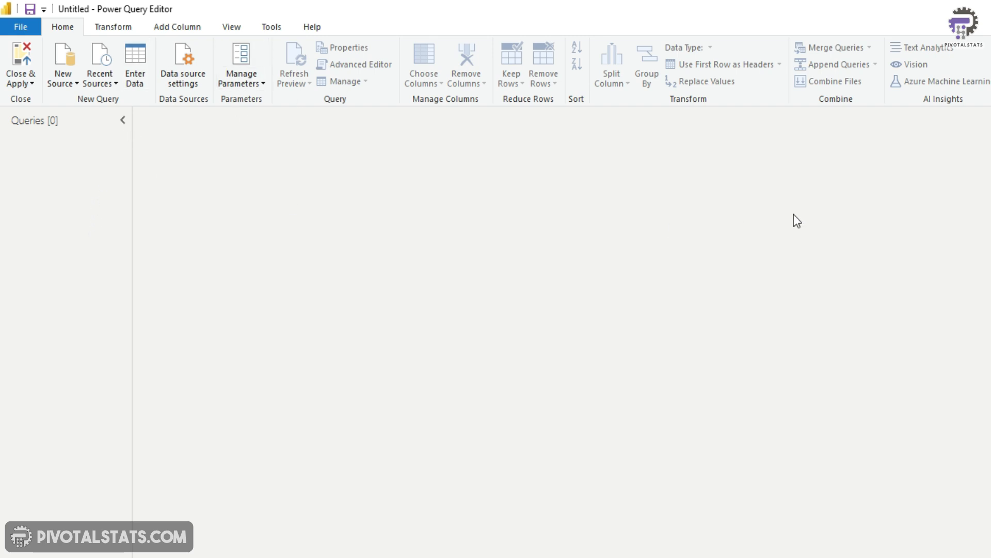
{"action": "mouse_move", "coordinate": [707, 228]}
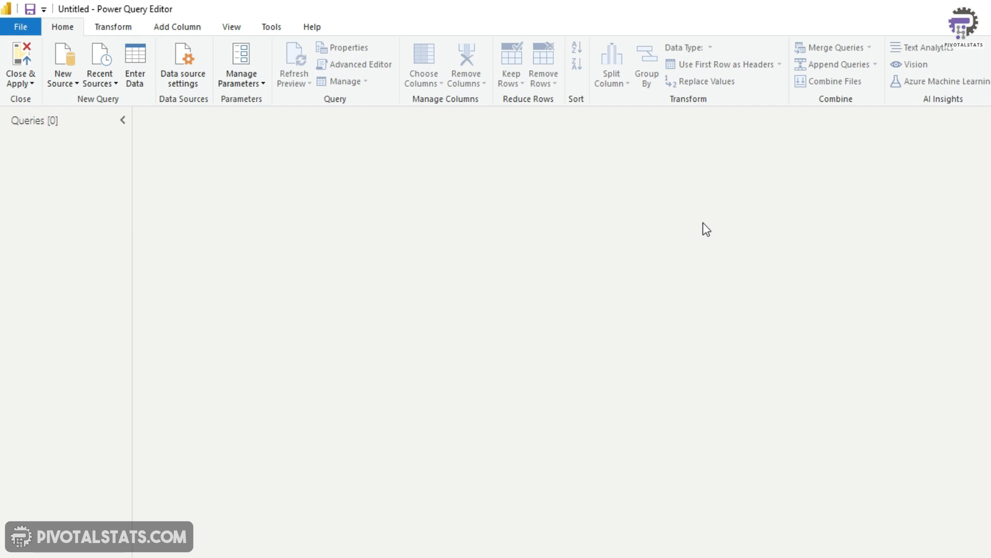
{"action": "left_click", "coordinate": [113, 27]}
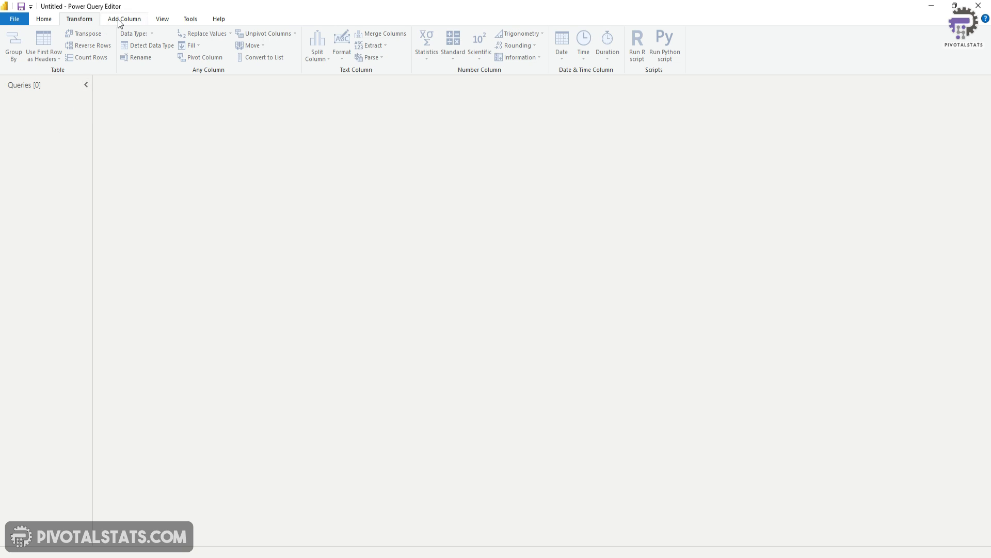
{"action": "left_click", "coordinate": [118, 18]}
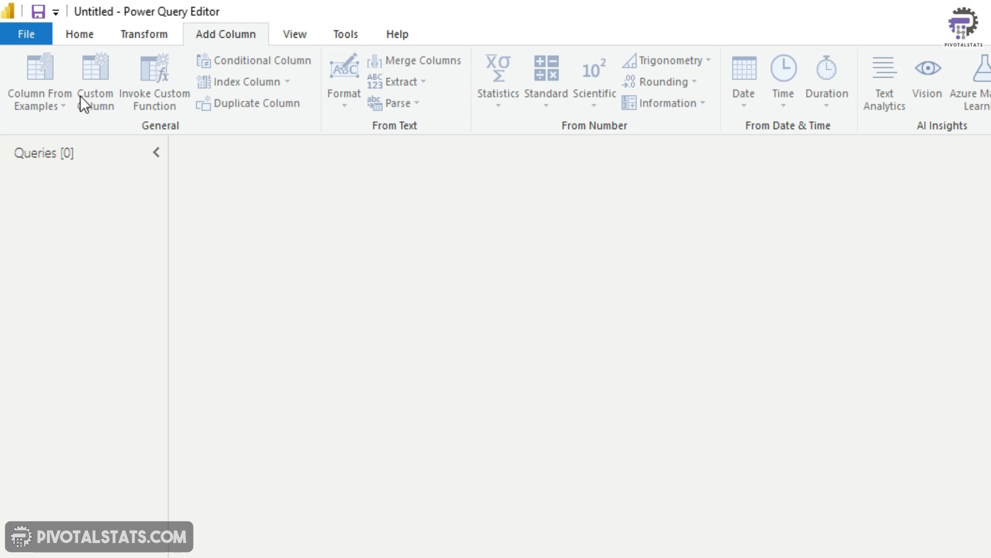
{"action": "left_click", "coordinate": [145, 34]}
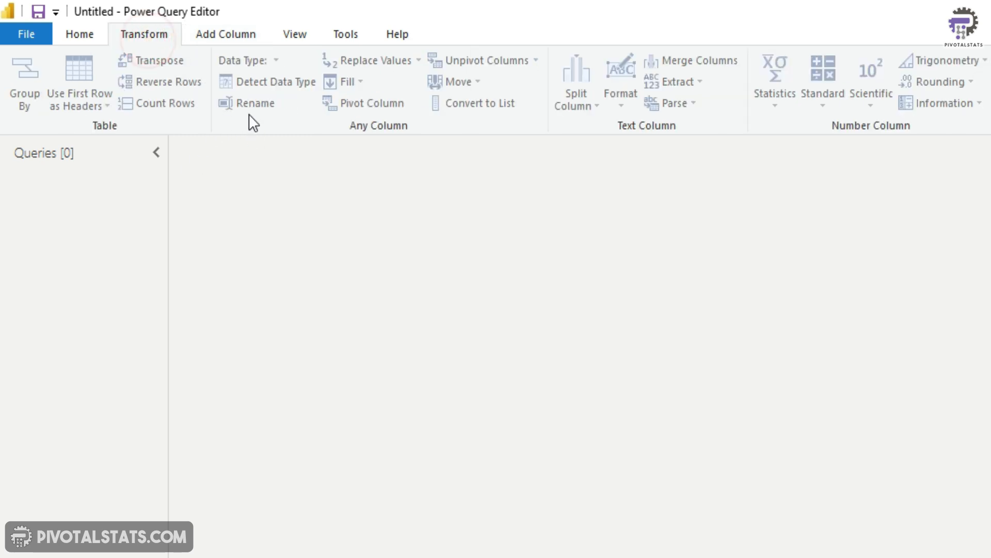
{"action": "mouse_move", "coordinate": [333, 147]}
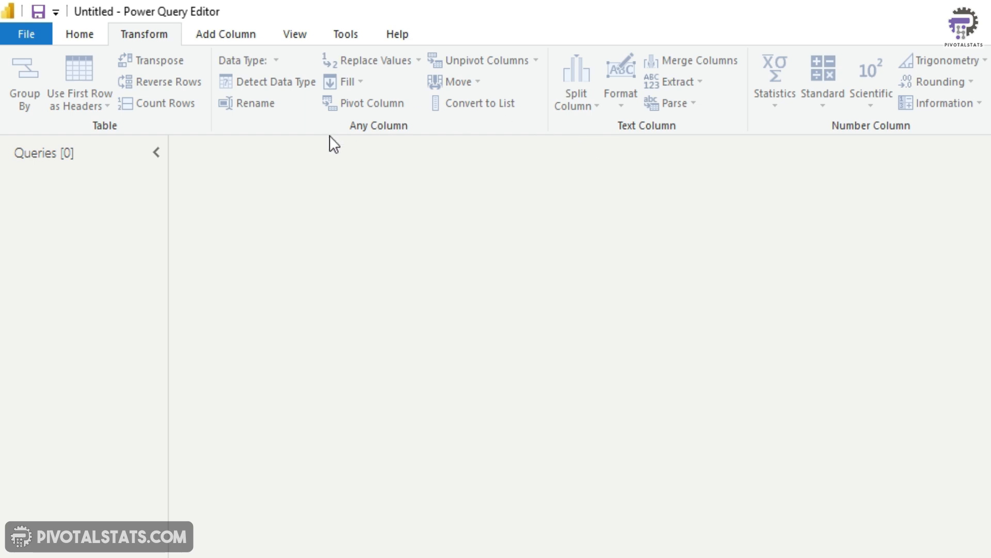
{"action": "mouse_move", "coordinate": [318, 177]}
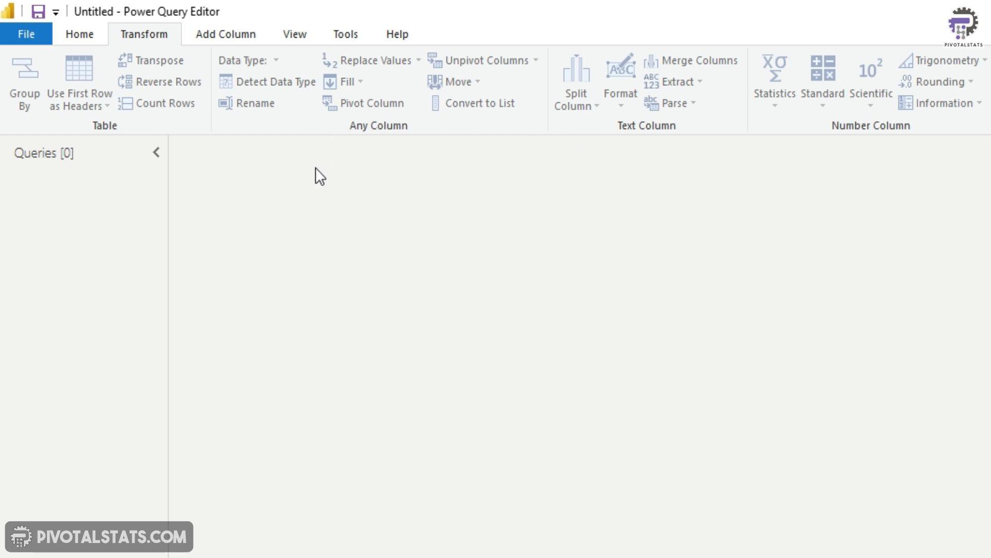
{"action": "mouse_move", "coordinate": [219, 131]}
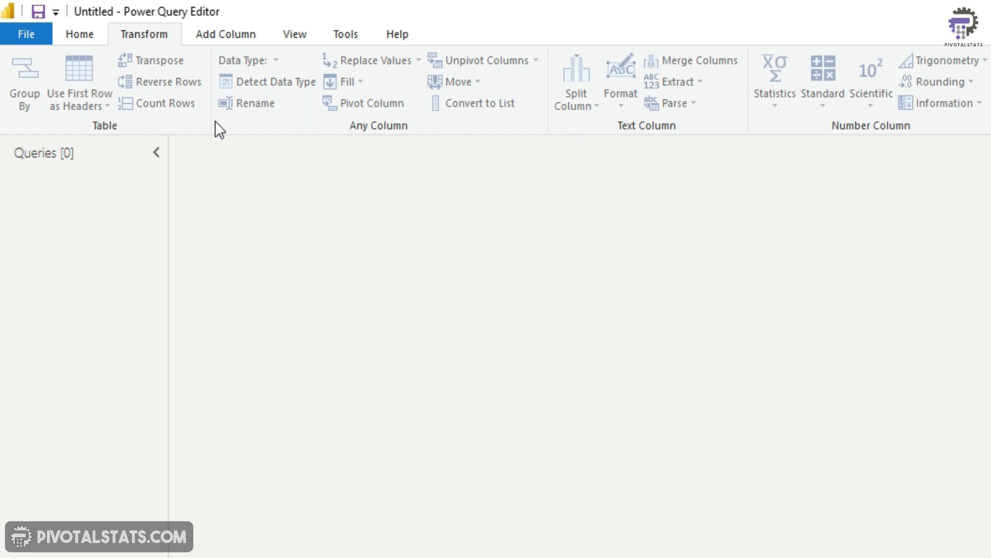
{"action": "left_click", "coordinate": [80, 35]}
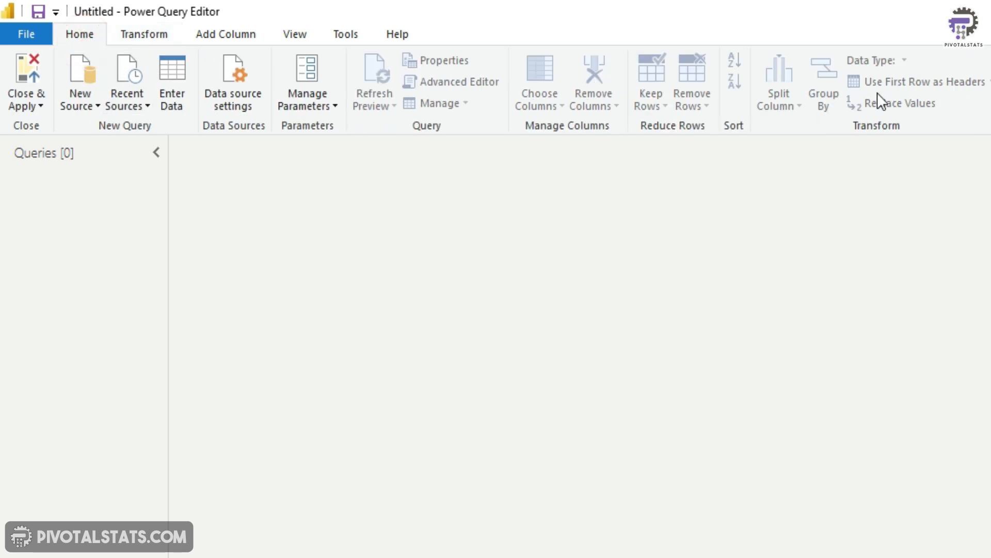
Step: Review the Power Query Editor's View, diagnostics and Help ribbon options
{"action": "left_click", "coordinate": [295, 34]}
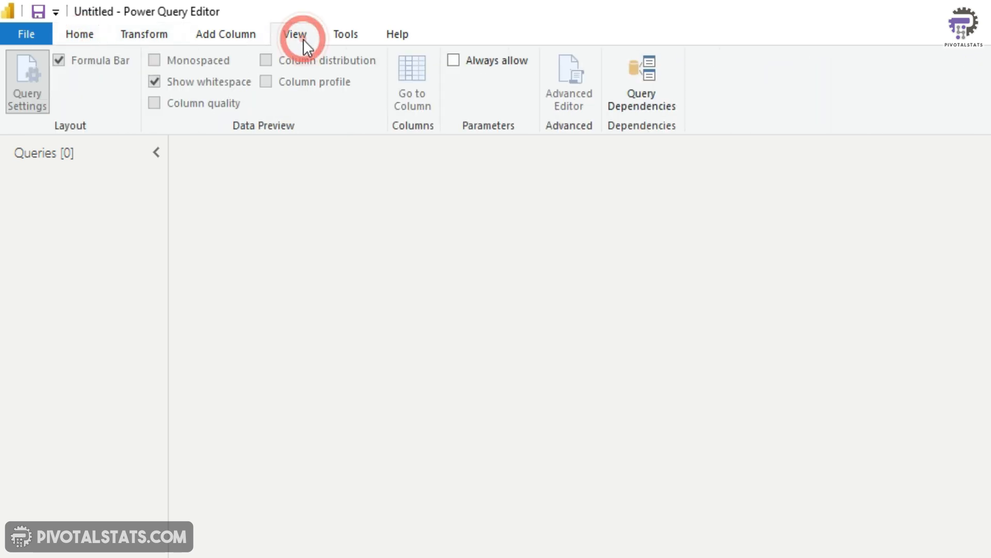
{"action": "left_click", "coordinate": [296, 34]}
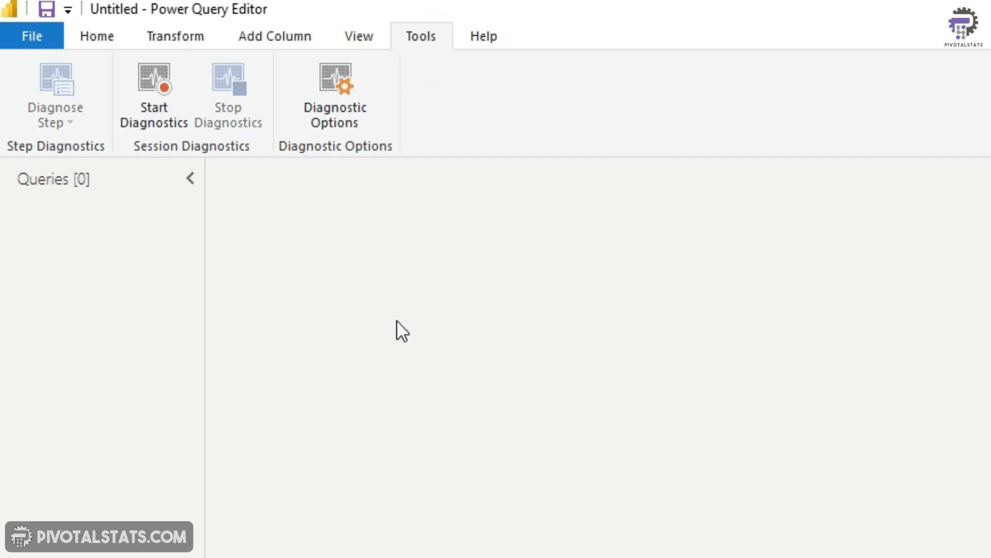
{"action": "mouse_move", "coordinate": [366, 328]}
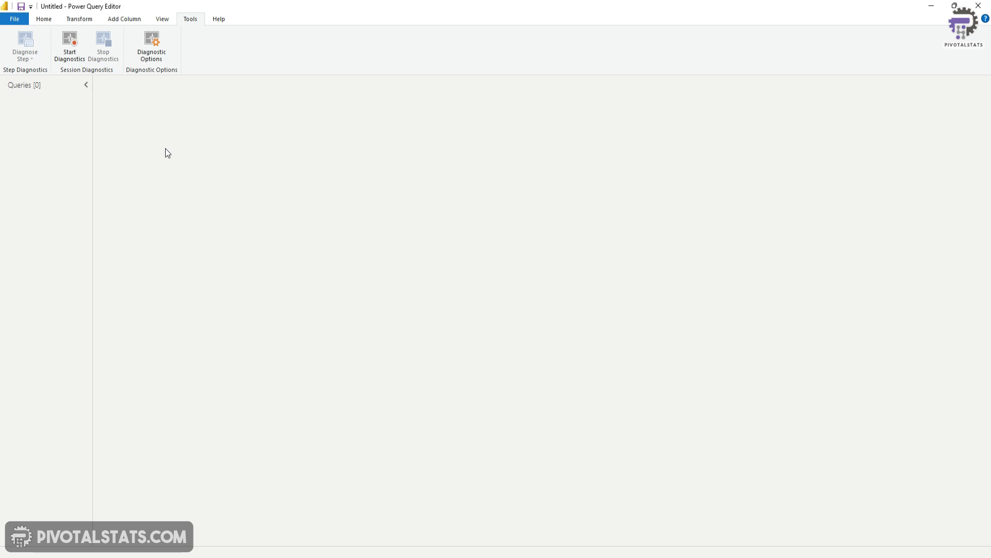
{"action": "left_click", "coordinate": [217, 19]}
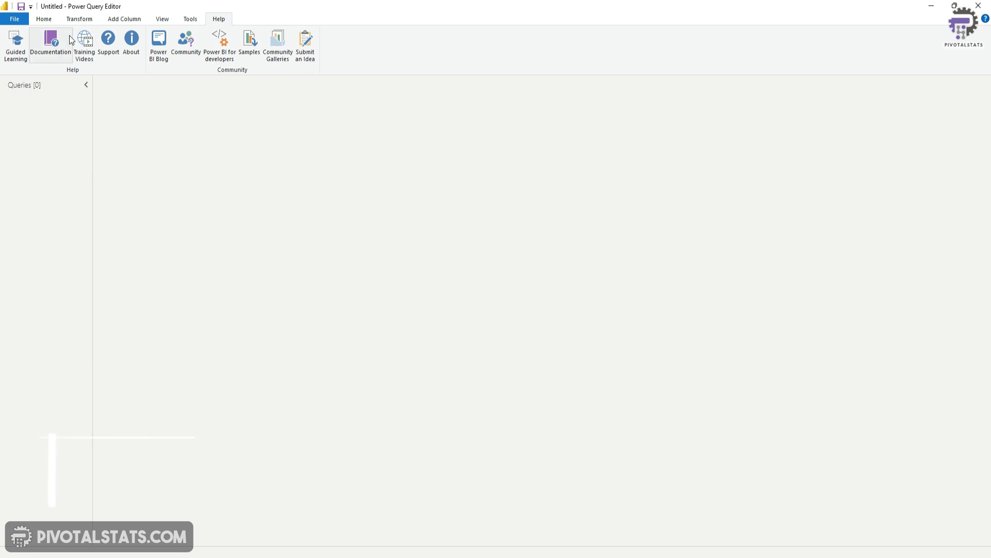
{"action": "left_click", "coordinate": [46, 18]}
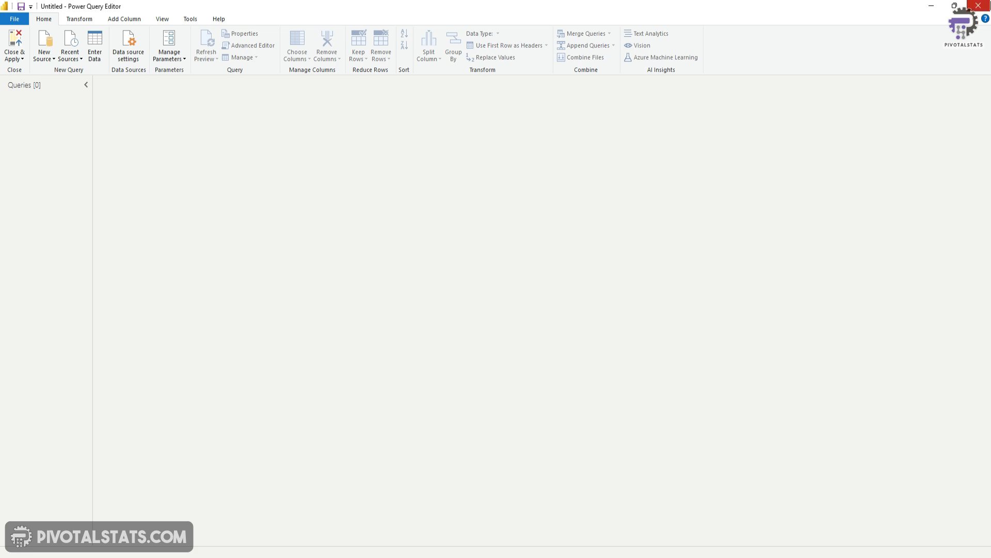
{"action": "mouse_move", "coordinate": [931, 6]}
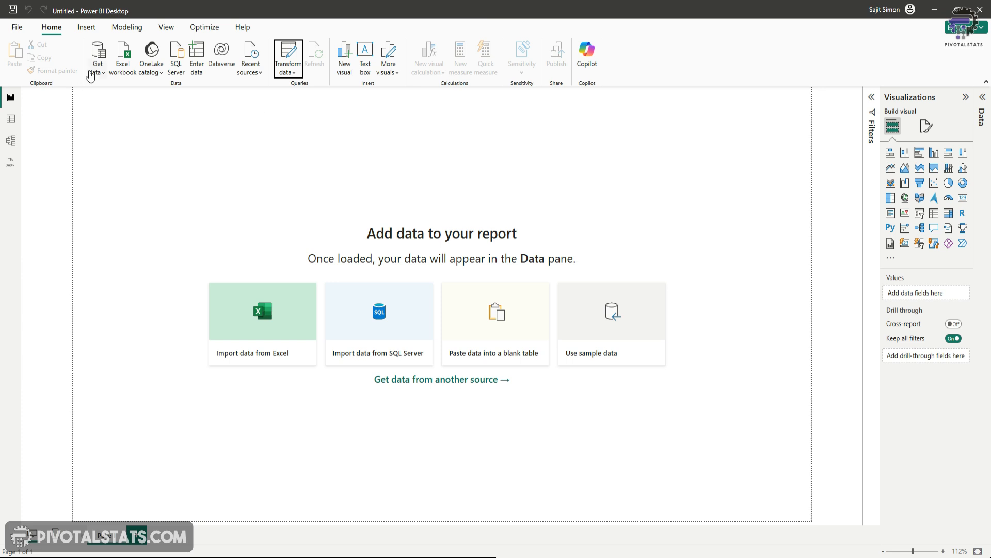
Step: Close the empty query editor and return to the Power BI report
{"action": "left_click", "coordinate": [98, 57]}
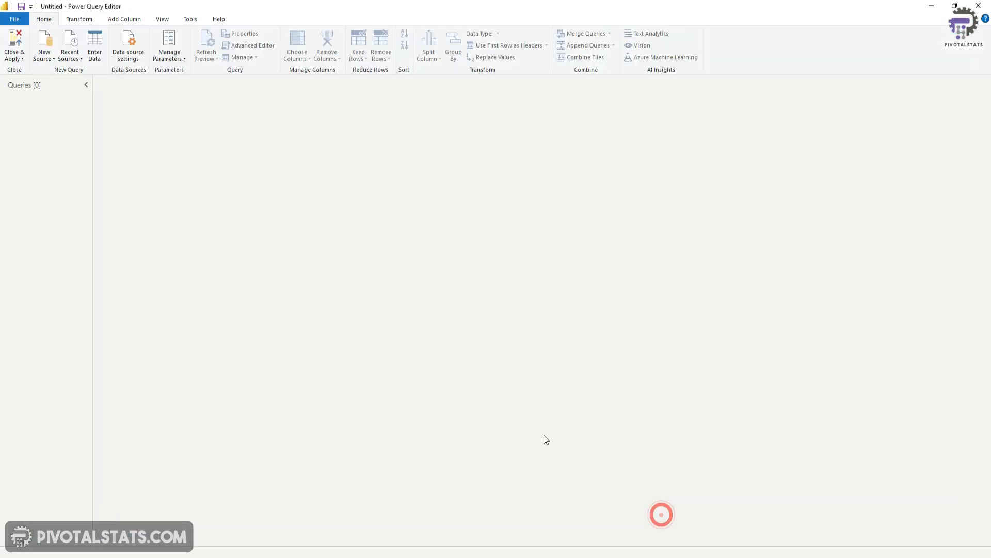
{"action": "left_click", "coordinate": [31, 62]}
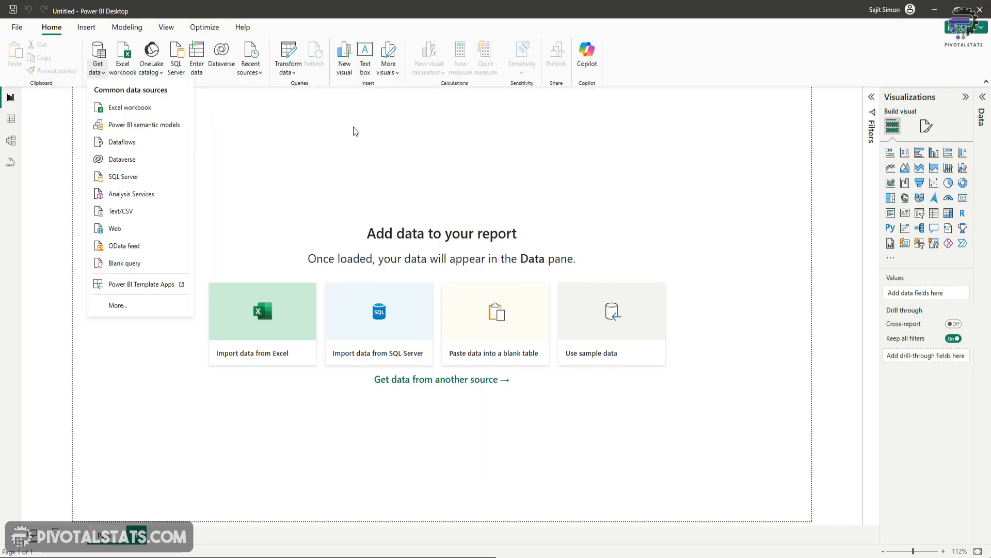
Step: Load Average_Salary_by_Job_Classification.csv as a query in the Power Query Editor
{"action": "left_click", "coordinate": [274, 144]}
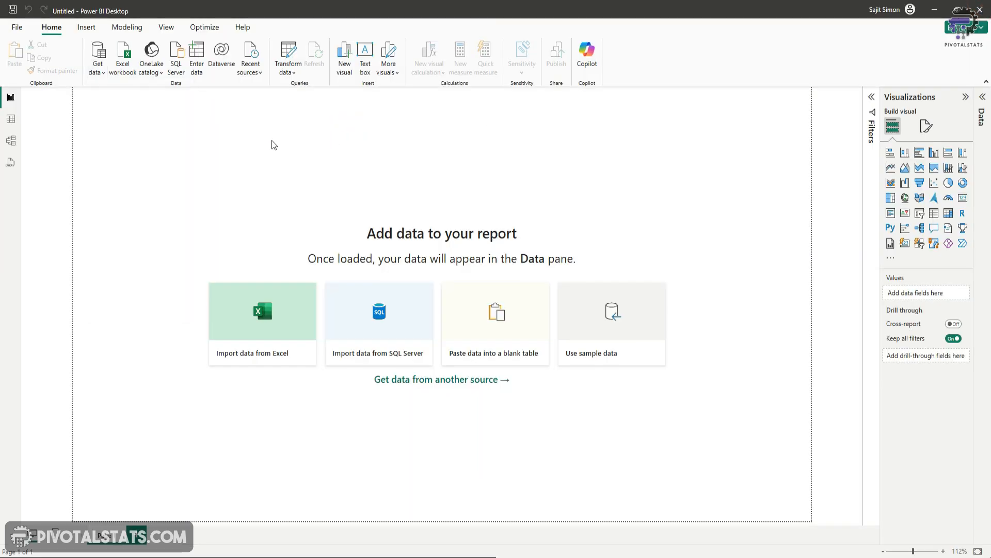
{"action": "left_click", "coordinate": [98, 57]}
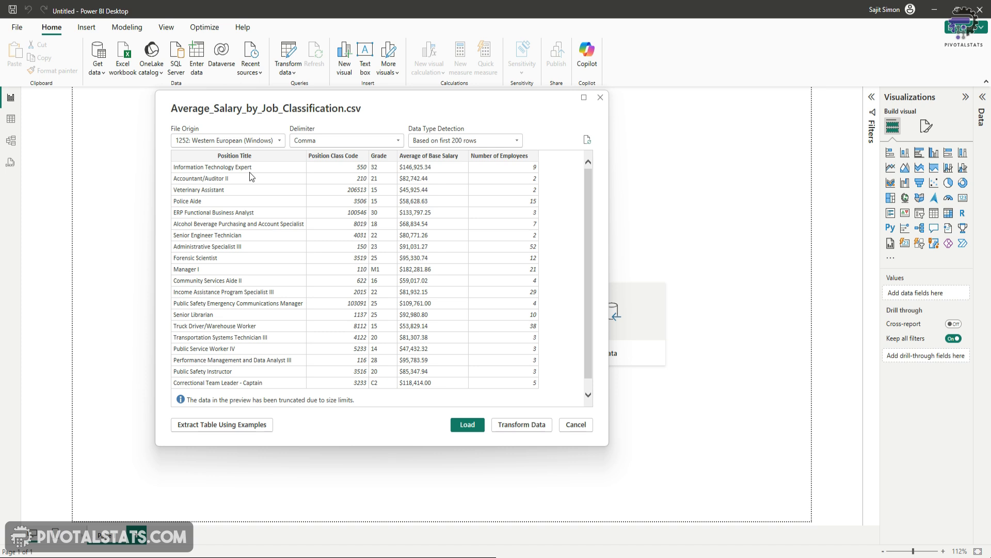
{"action": "mouse_move", "coordinate": [250, 160]}
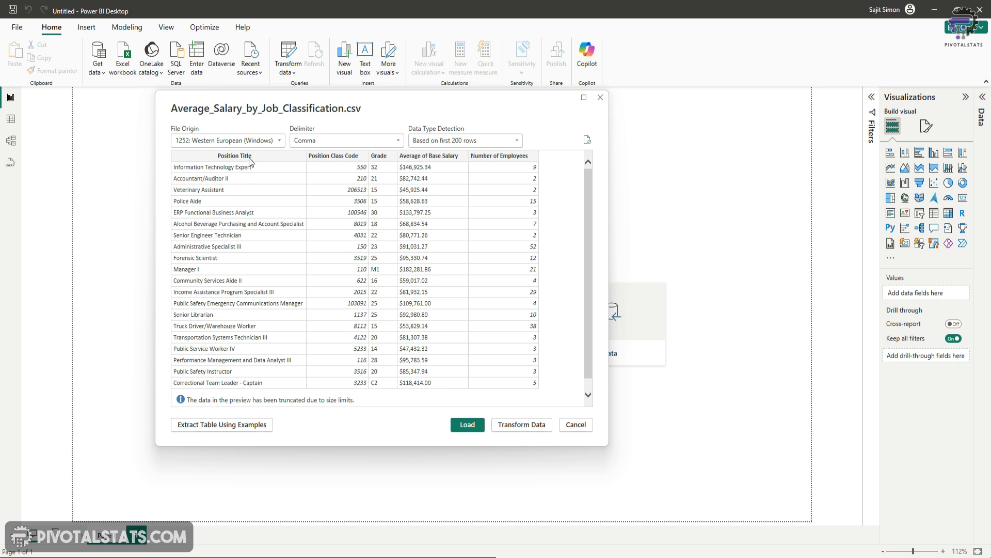
{"action": "mouse_move", "coordinate": [340, 123]}
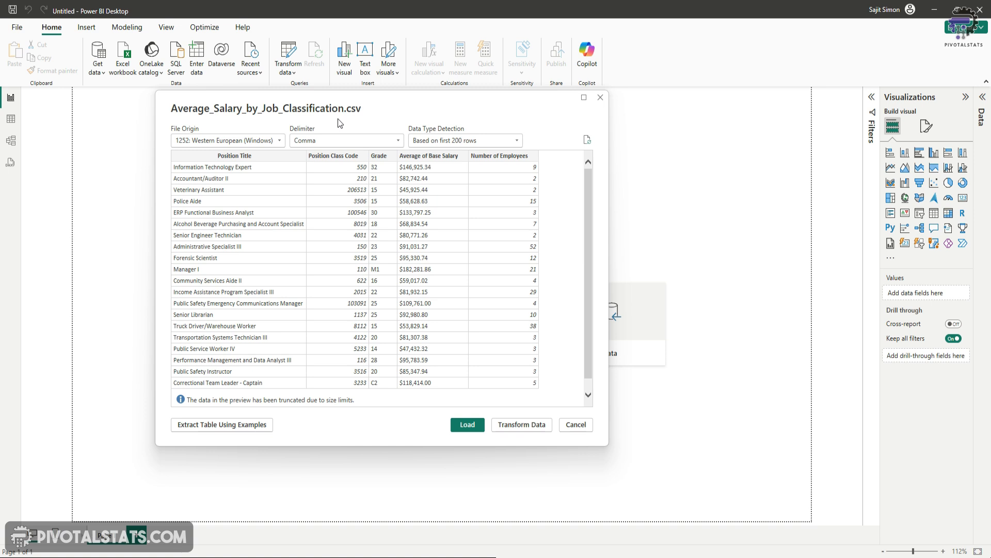
{"action": "mouse_move", "coordinate": [305, 234]}
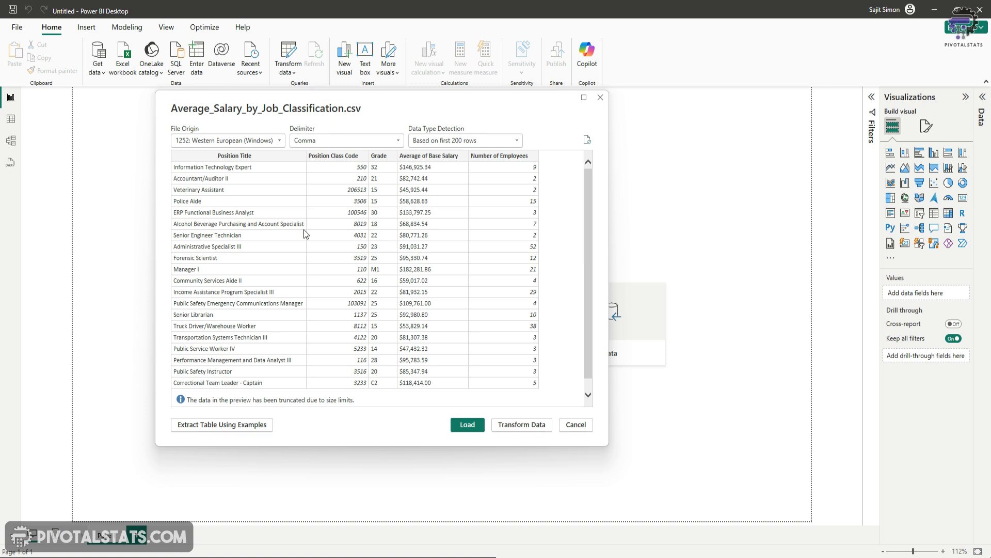
{"action": "mouse_move", "coordinate": [243, 208]}
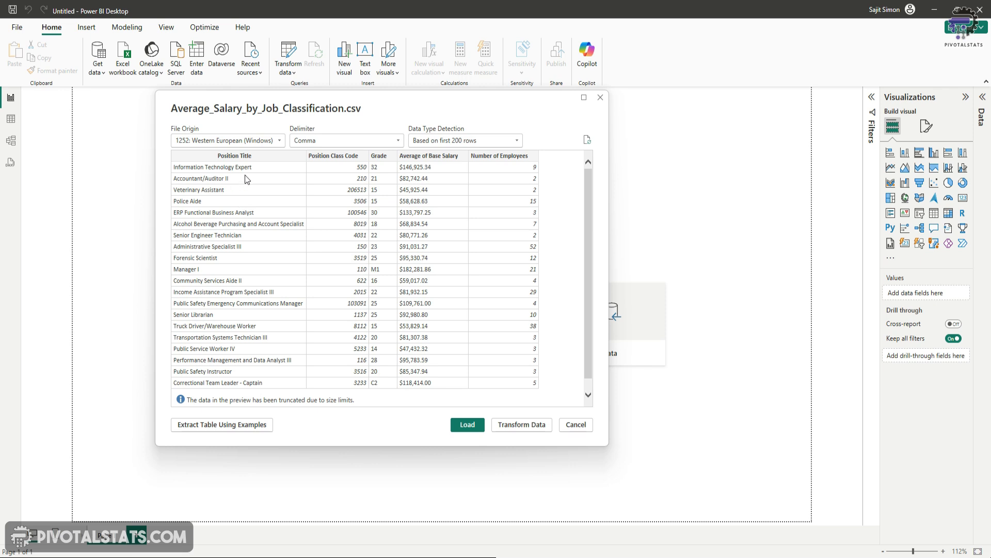
{"action": "mouse_move", "coordinate": [407, 228]}
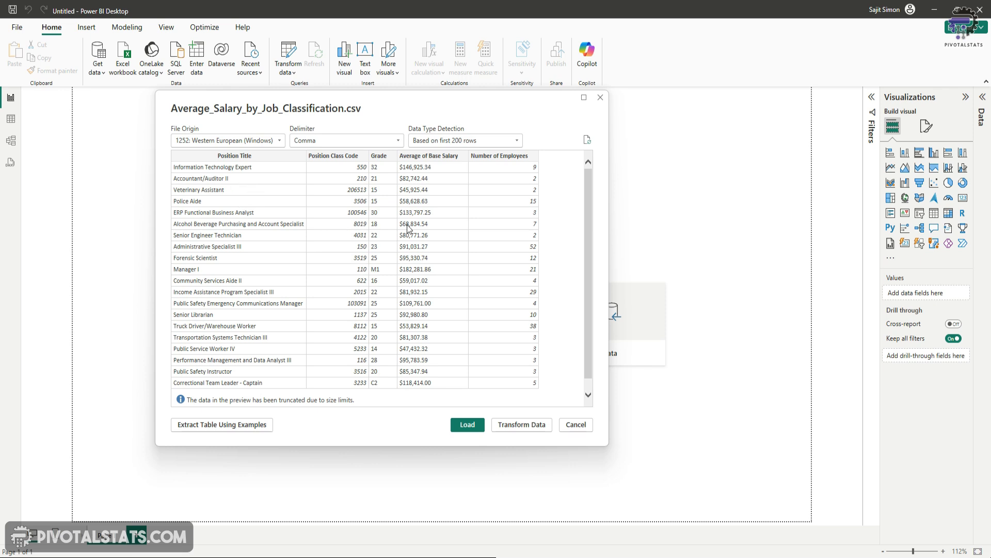
{"action": "mouse_move", "coordinate": [446, 192]}
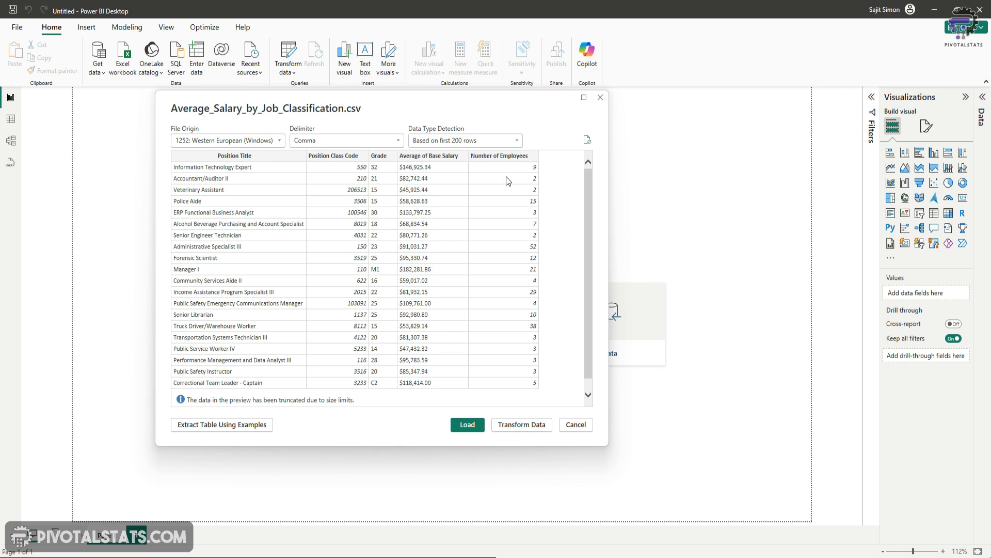
{"action": "mouse_move", "coordinate": [430, 442]}
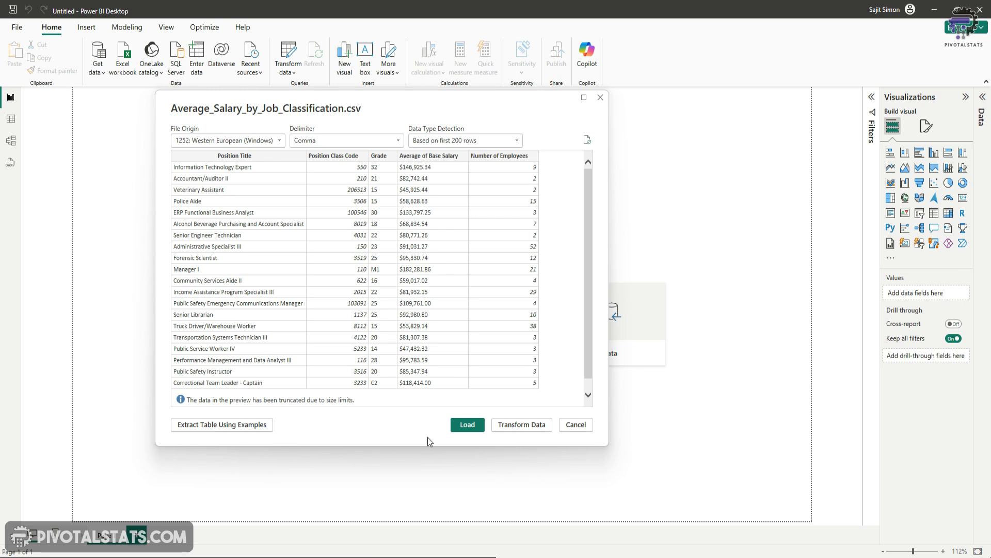
{"action": "mouse_move", "coordinate": [419, 330]}
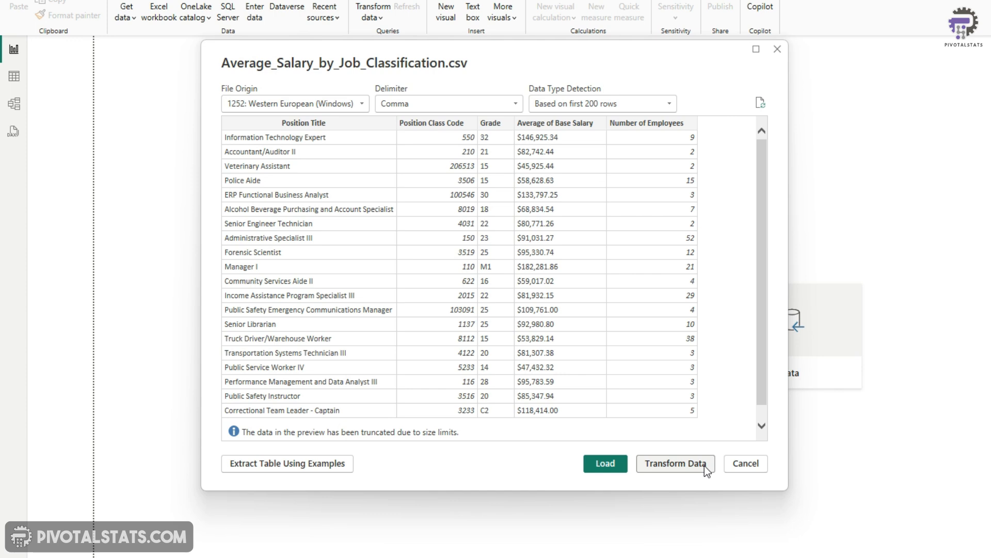
{"action": "mouse_move", "coordinate": [684, 477]}
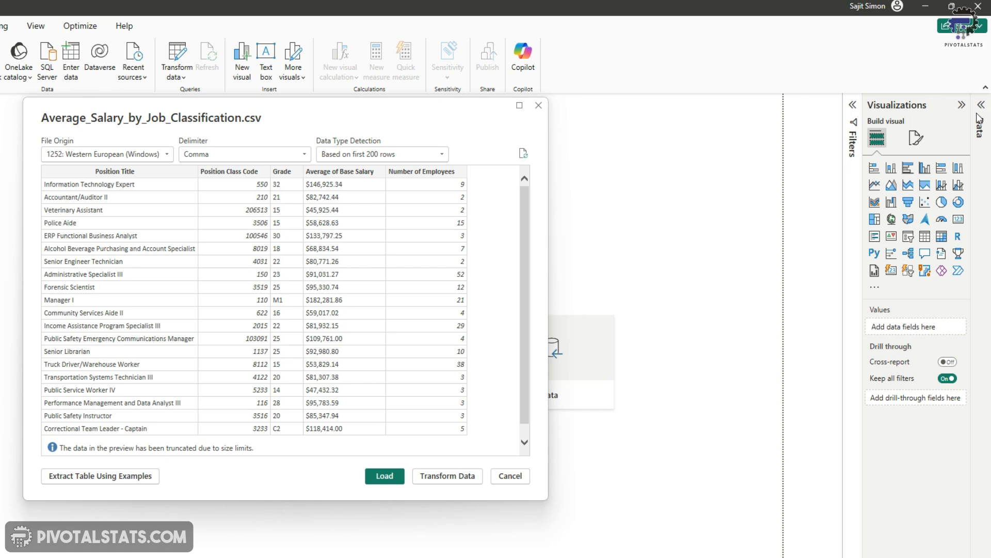
{"action": "mouse_move", "coordinate": [438, 484]}
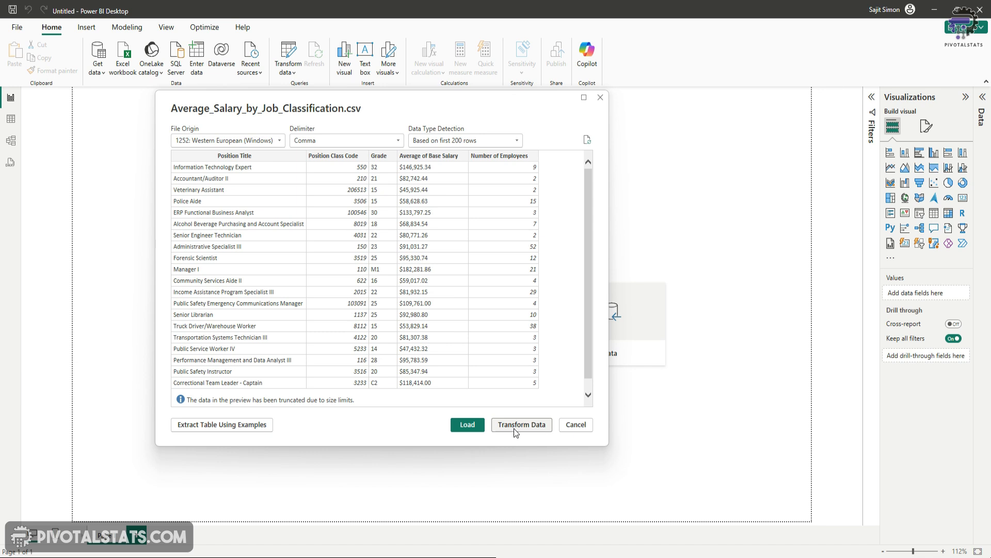
{"action": "left_click", "coordinate": [522, 424]}
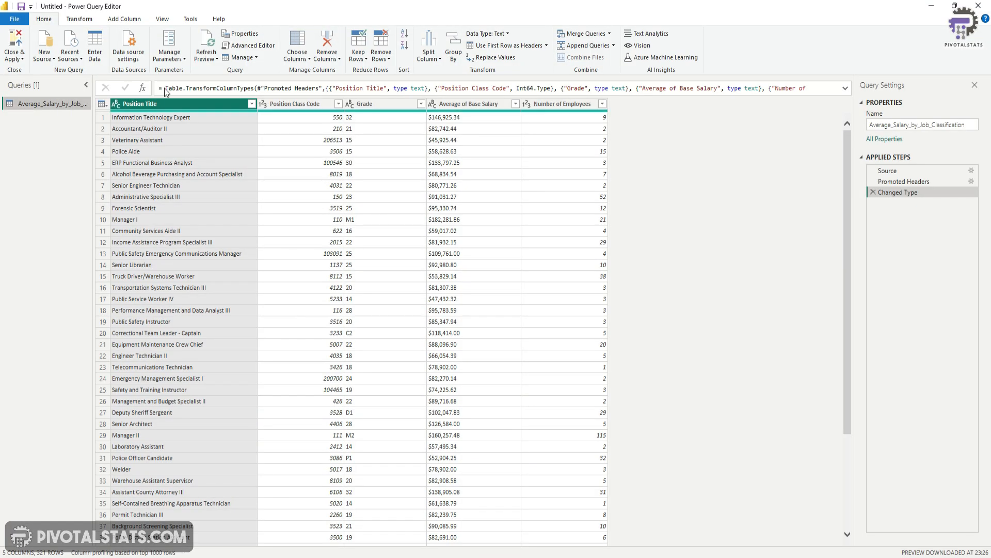
{"action": "mouse_move", "coordinate": [684, 67]}
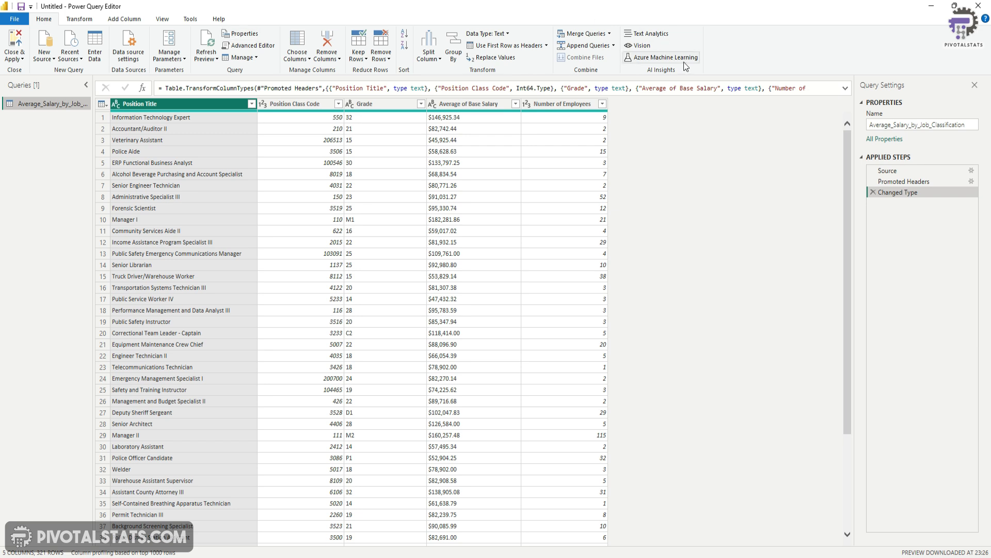
{"action": "mouse_move", "coordinate": [673, 249]}
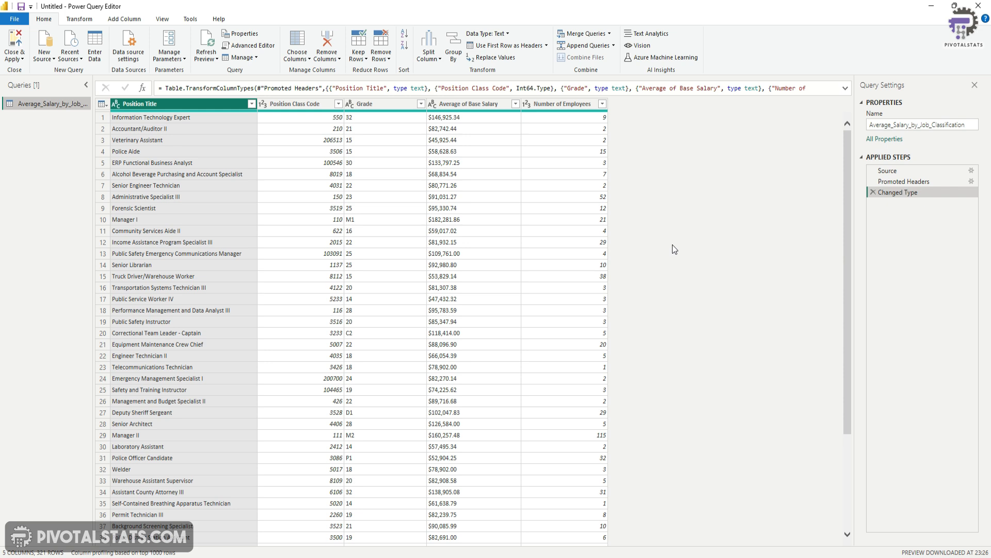
{"action": "mouse_move", "coordinate": [81, 145]}
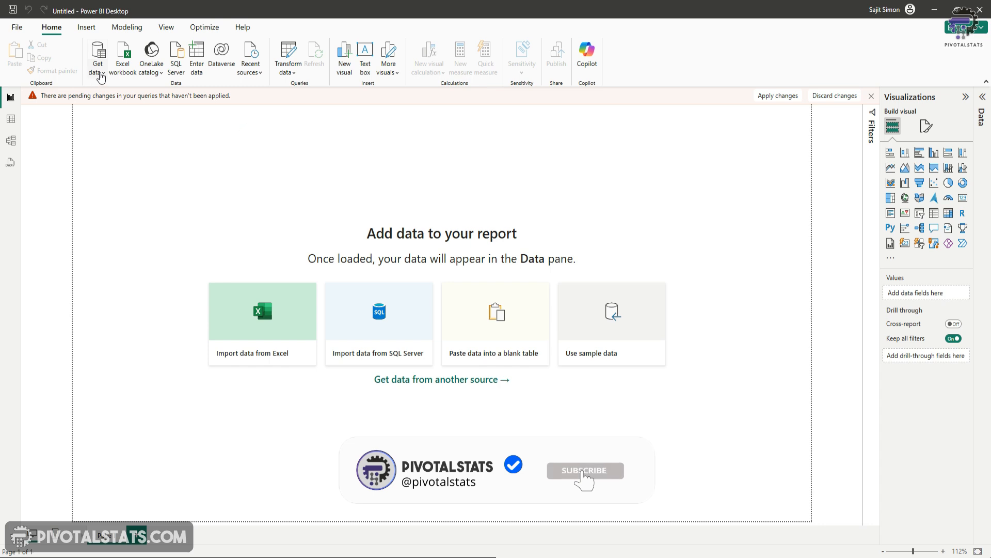
{"action": "left_click", "coordinate": [98, 53]}
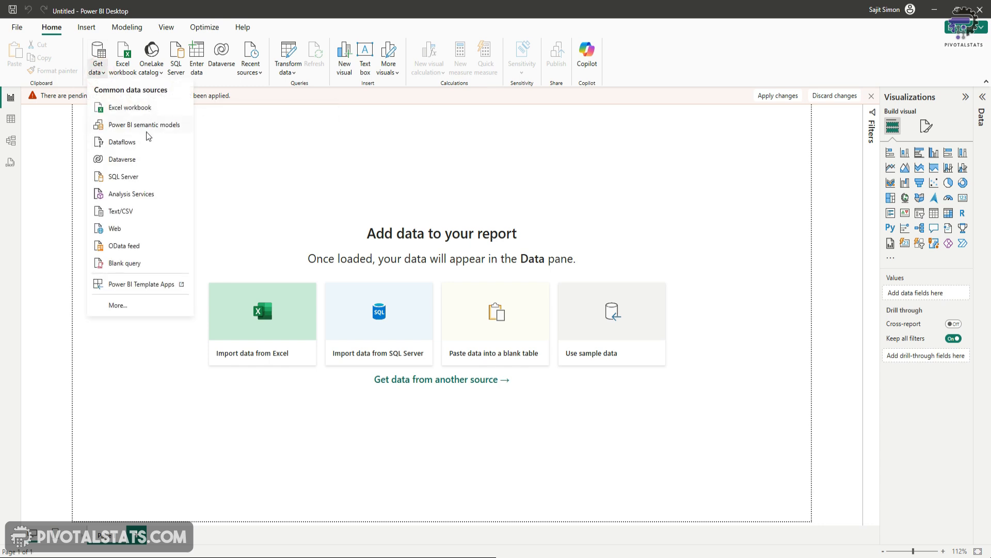
{"action": "mouse_move", "coordinate": [147, 136]}
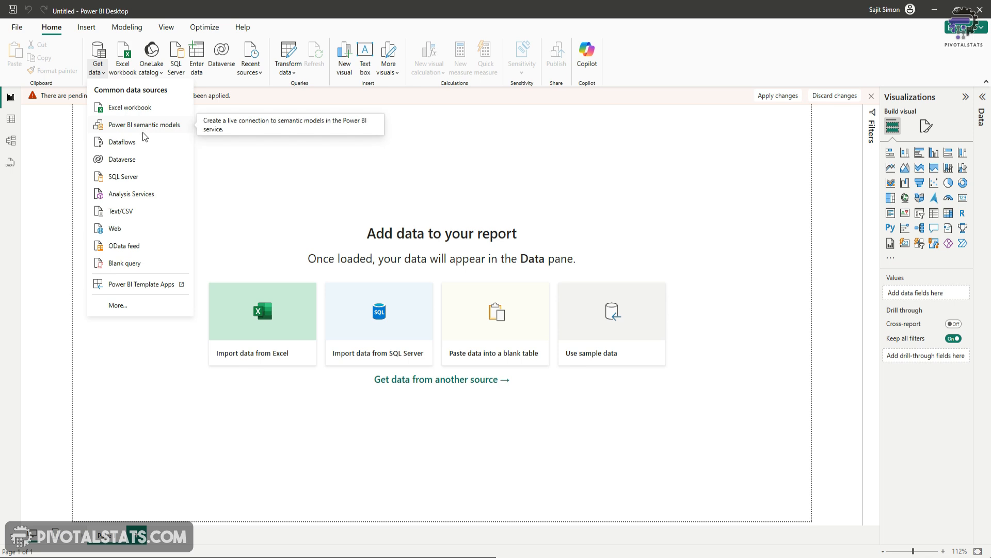
{"action": "mouse_move", "coordinate": [142, 144]}
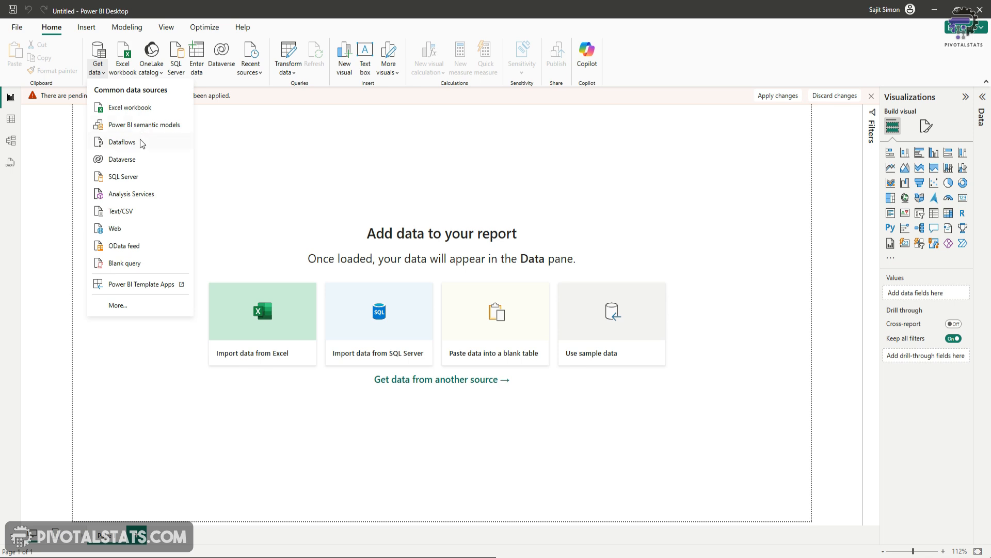
{"action": "mouse_move", "coordinate": [143, 143]}
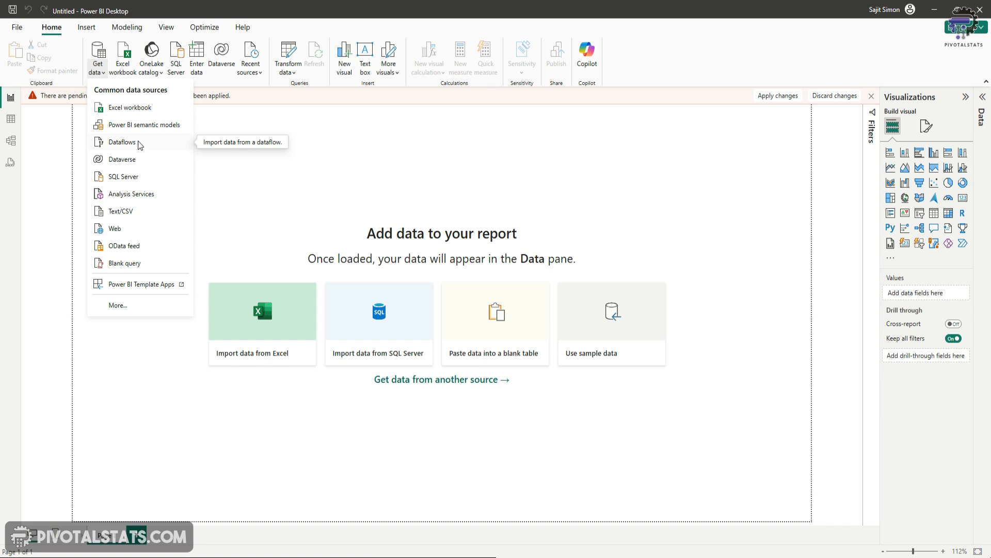
{"action": "mouse_move", "coordinate": [134, 164]}
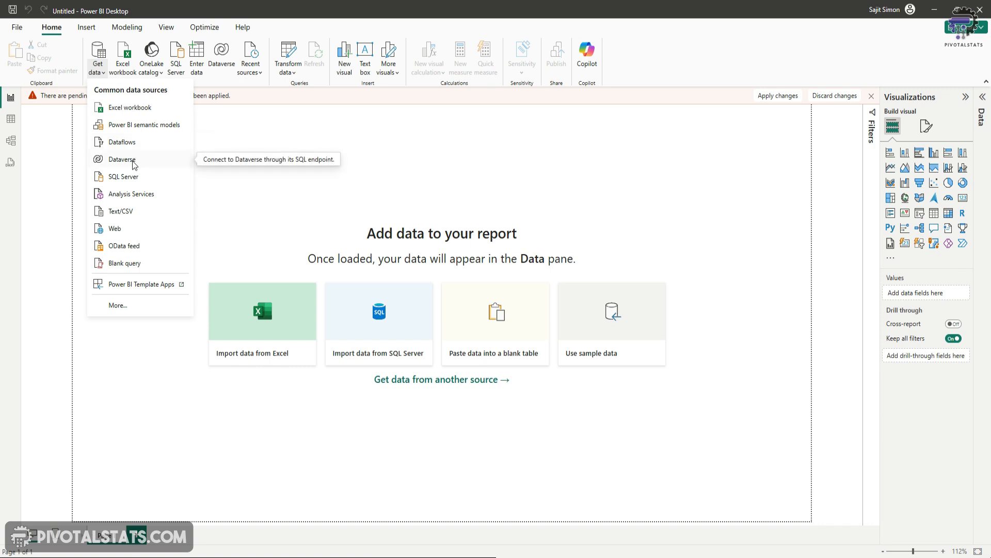
{"action": "mouse_move", "coordinate": [157, 300]}
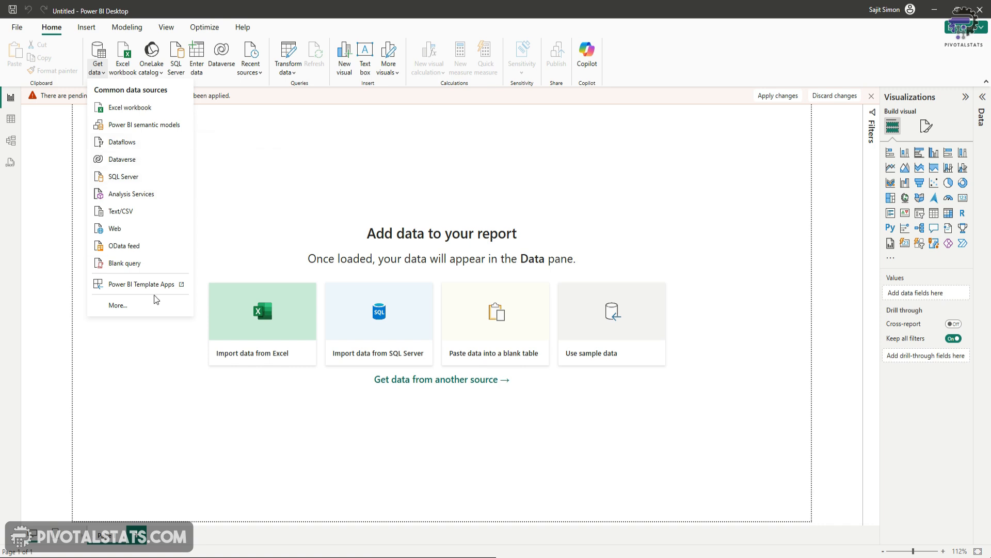
{"action": "left_click", "coordinate": [169, 258]}
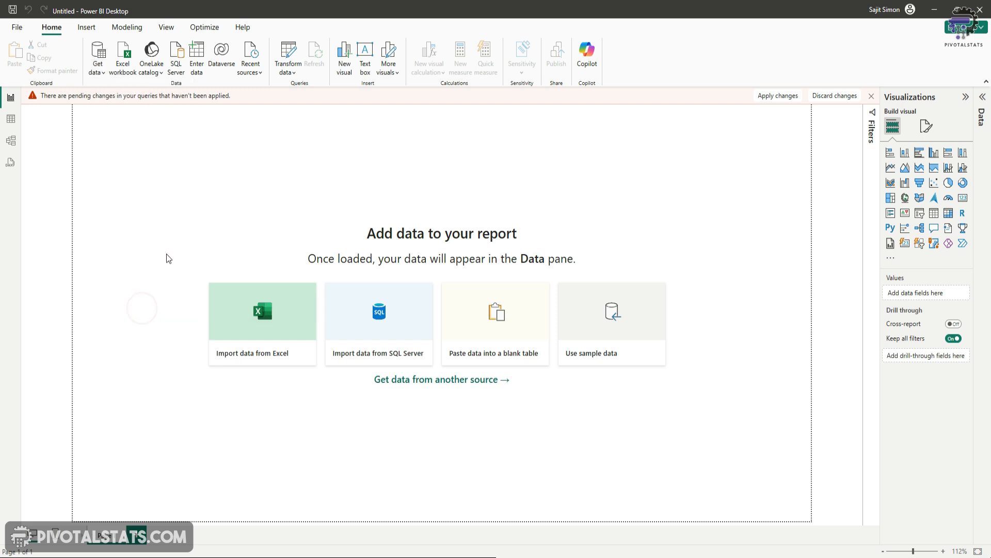
Step: Cancel the Get Data dialog without connecting to a new source
{"action": "left_click", "coordinate": [442, 380]}
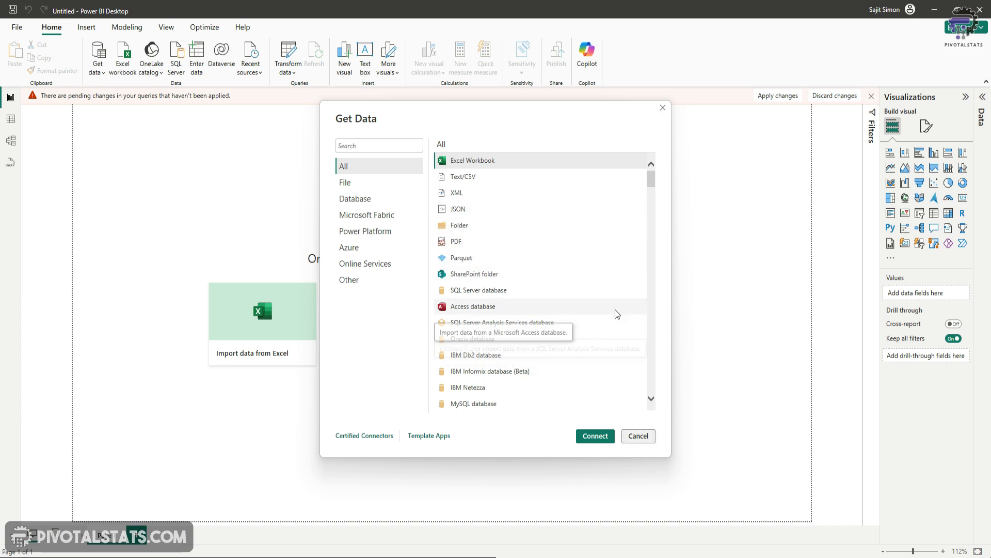
{"action": "mouse_move", "coordinate": [552, 270]}
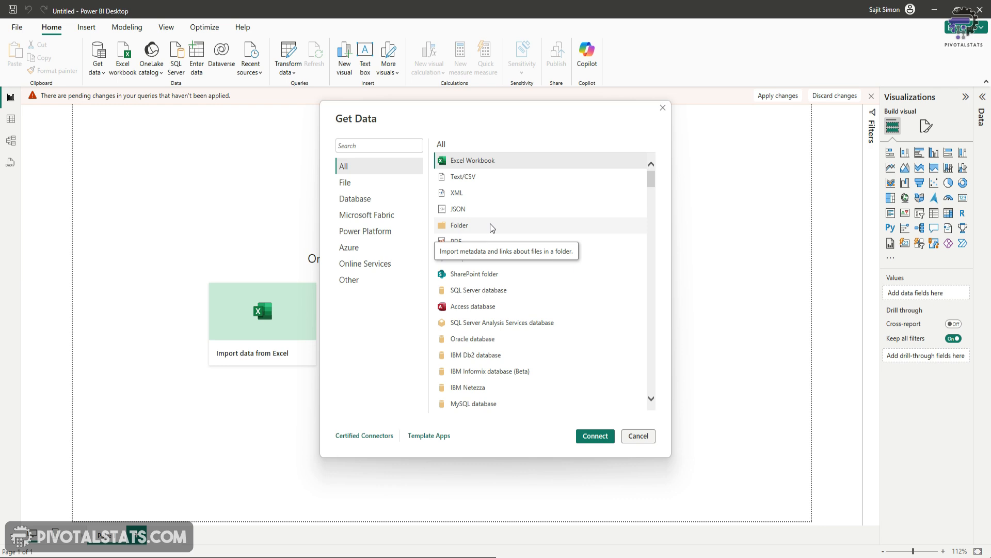
{"action": "mouse_move", "coordinate": [645, 441]}
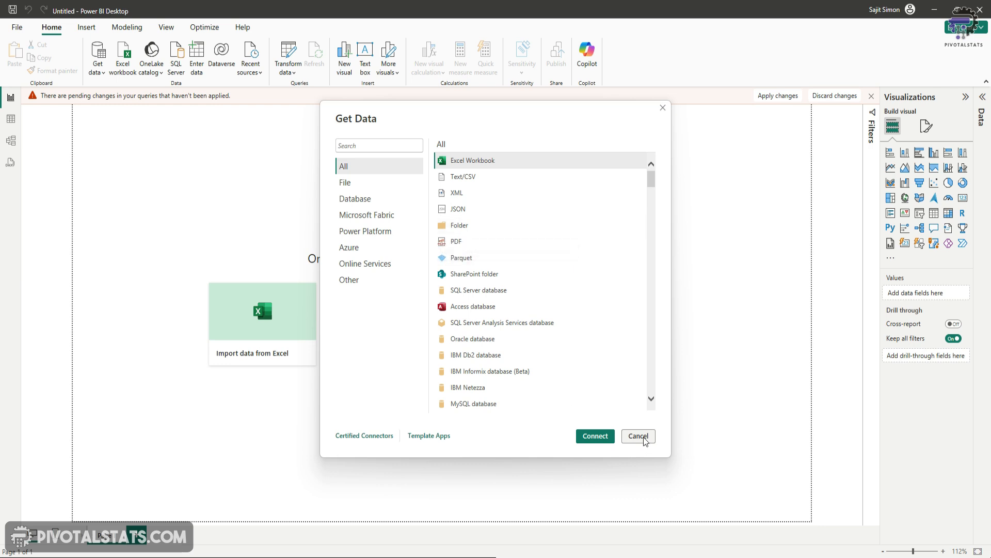
{"action": "left_click", "coordinate": [638, 436]}
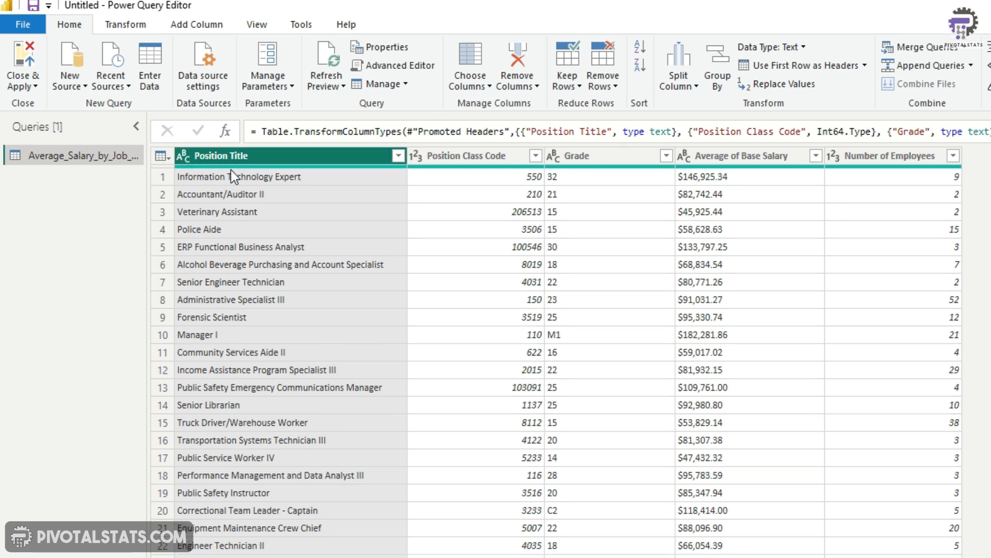
{"action": "mouse_move", "coordinate": [535, 168]}
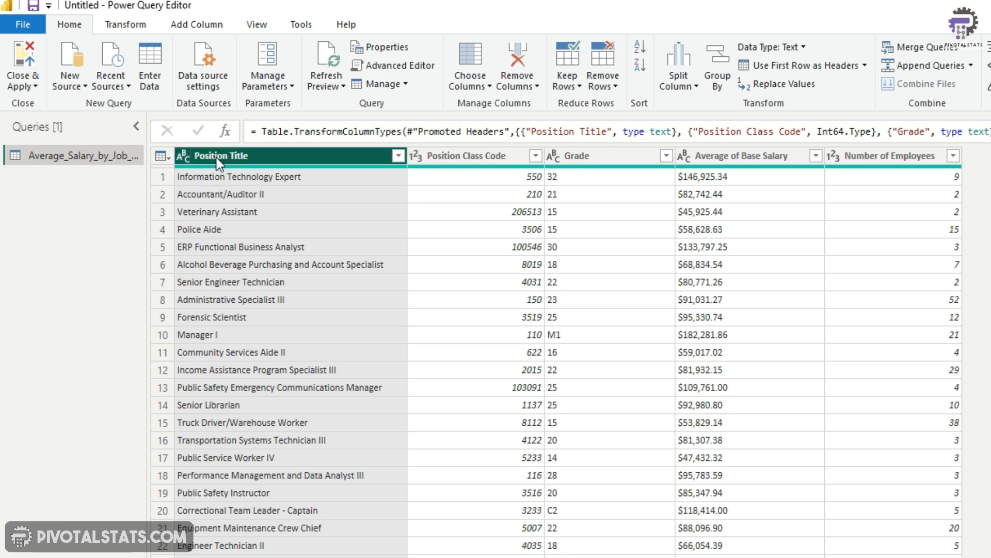
Step: Review the data type choices for Position Title and Position Class Code, keeping existing types
{"action": "left_click", "coordinate": [182, 155]}
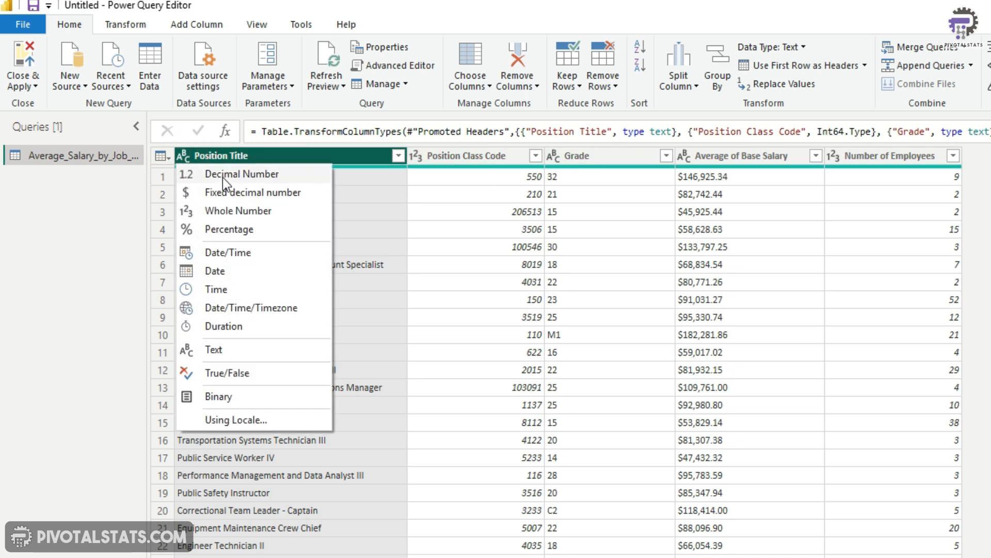
{"action": "mouse_move", "coordinate": [173, 183]}
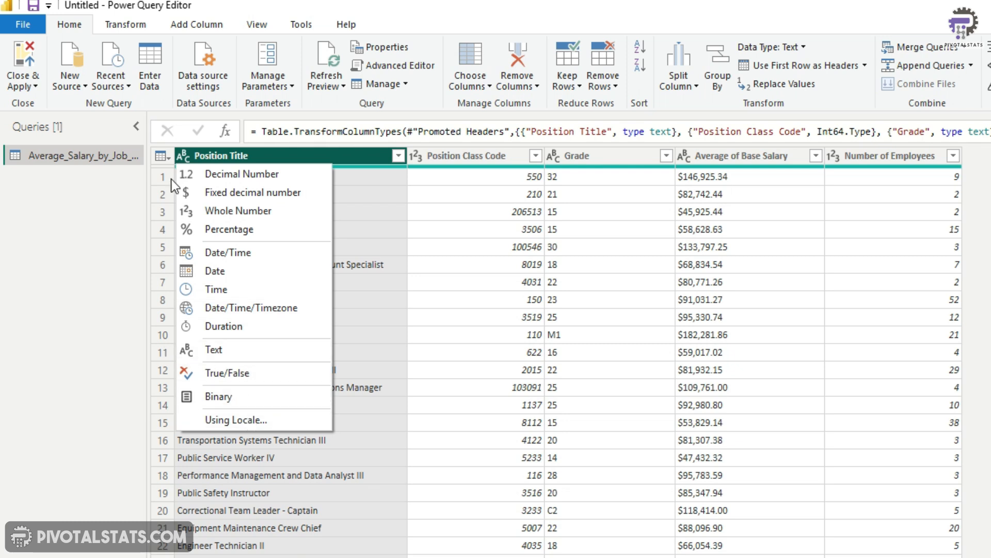
{"action": "mouse_move", "coordinate": [260, 358]}
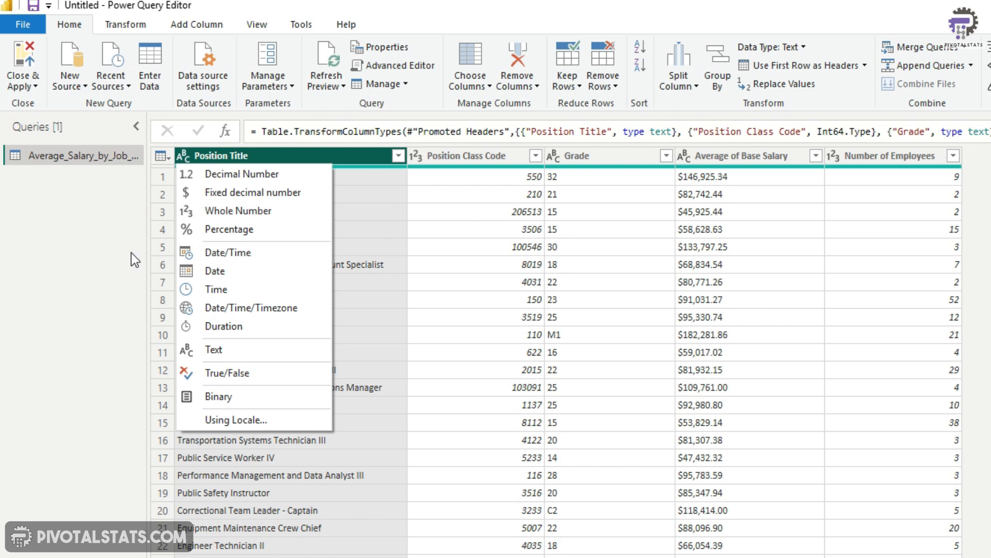
{"action": "left_click", "coordinate": [417, 155]}
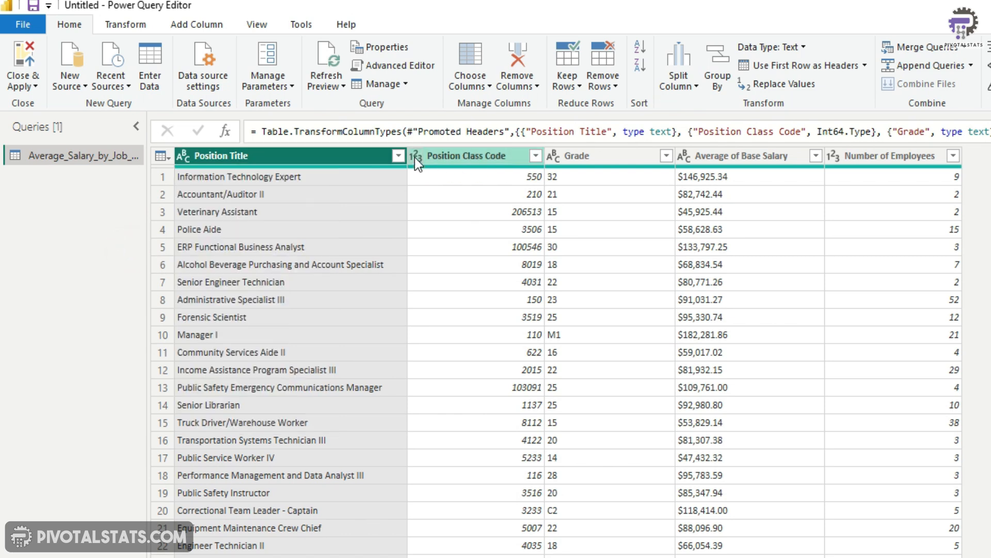
{"action": "left_click", "coordinate": [415, 155]}
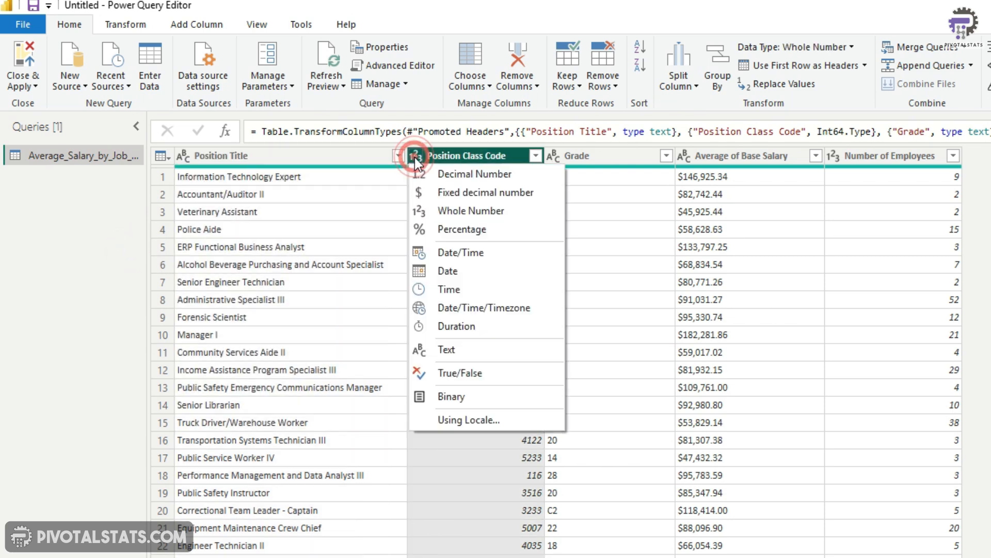
{"action": "mouse_move", "coordinate": [500, 211]}
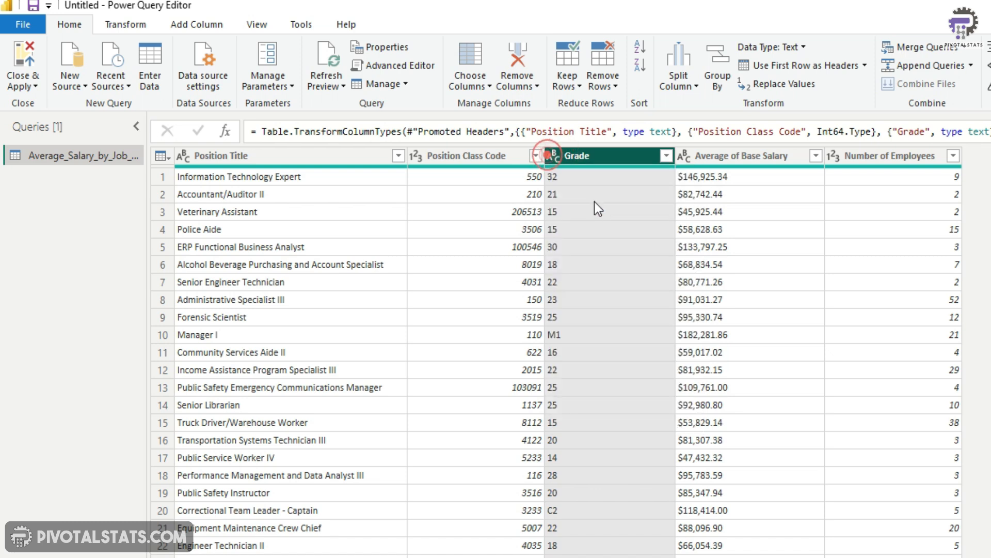
{"action": "mouse_move", "coordinate": [673, 172]}
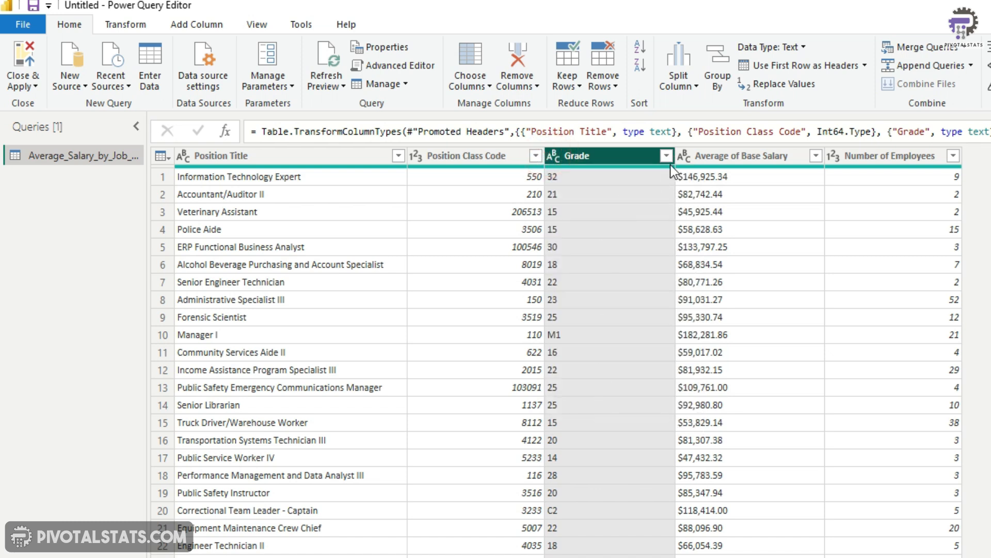
{"action": "left_click", "coordinate": [665, 155]}
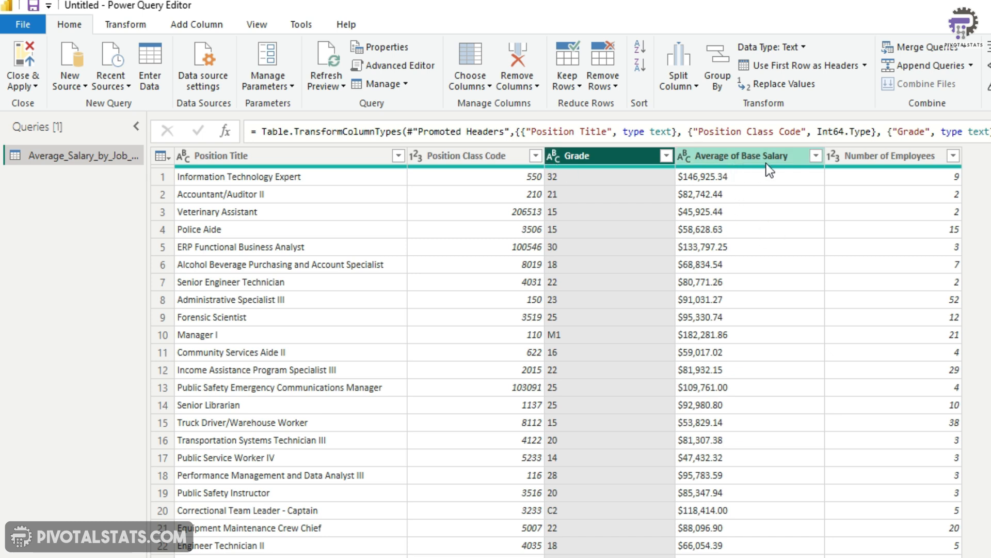
{"action": "mouse_move", "coordinate": [704, 194]}
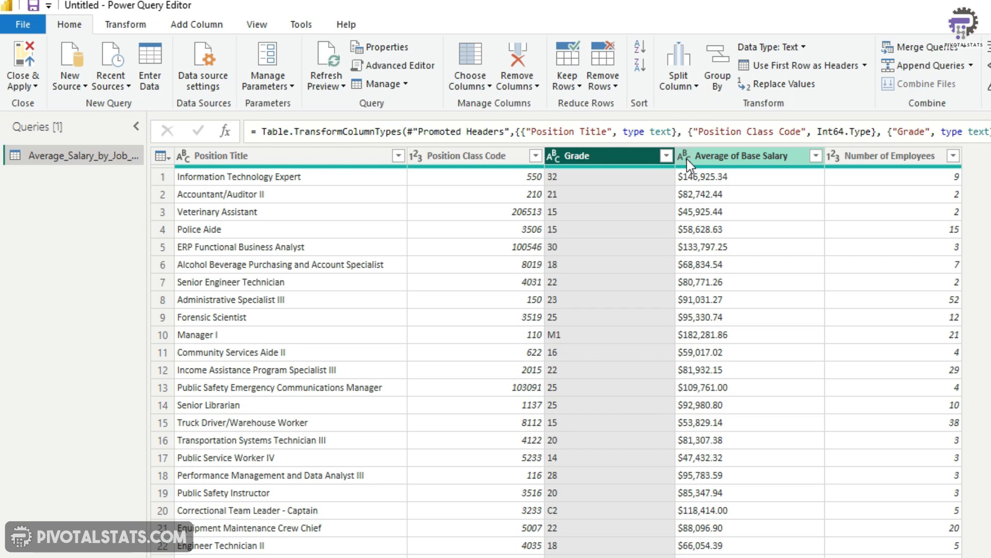
Step: Convert Average of Base Salary to Decimal Number, replacing the earlier conversion step
{"action": "left_click", "coordinate": [681, 155]}
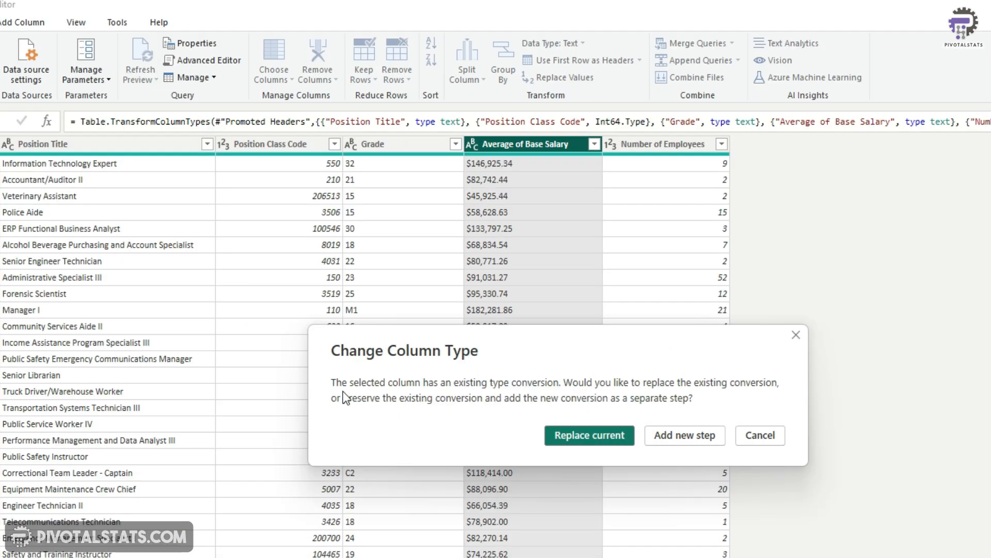
{"action": "mouse_move", "coordinate": [428, 412]}
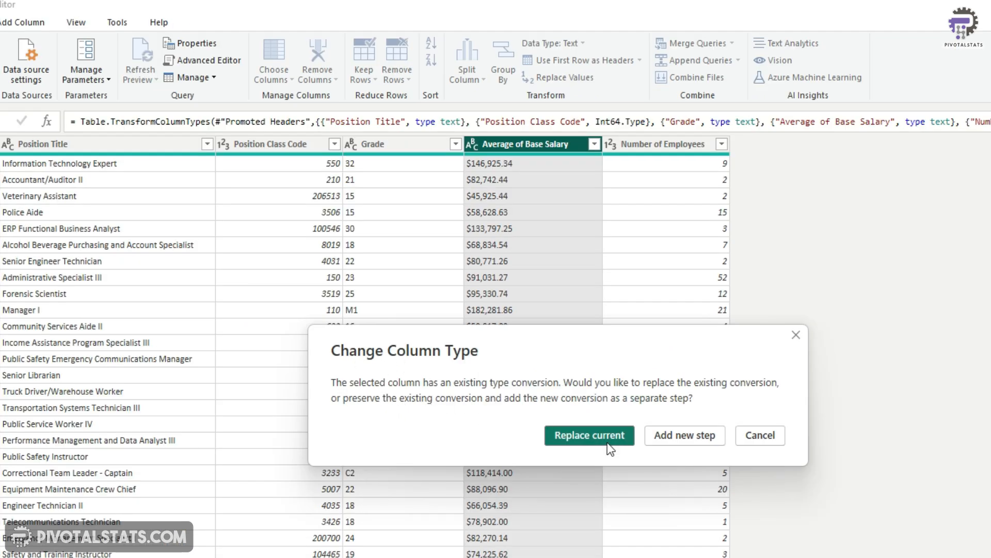
{"action": "mouse_move", "coordinate": [608, 443]}
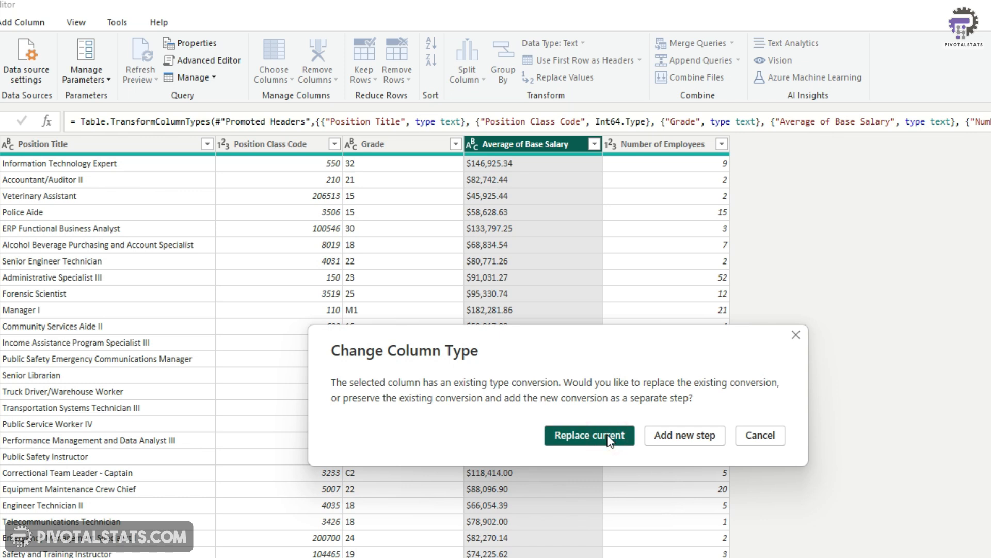
{"action": "left_click", "coordinate": [588, 435]}
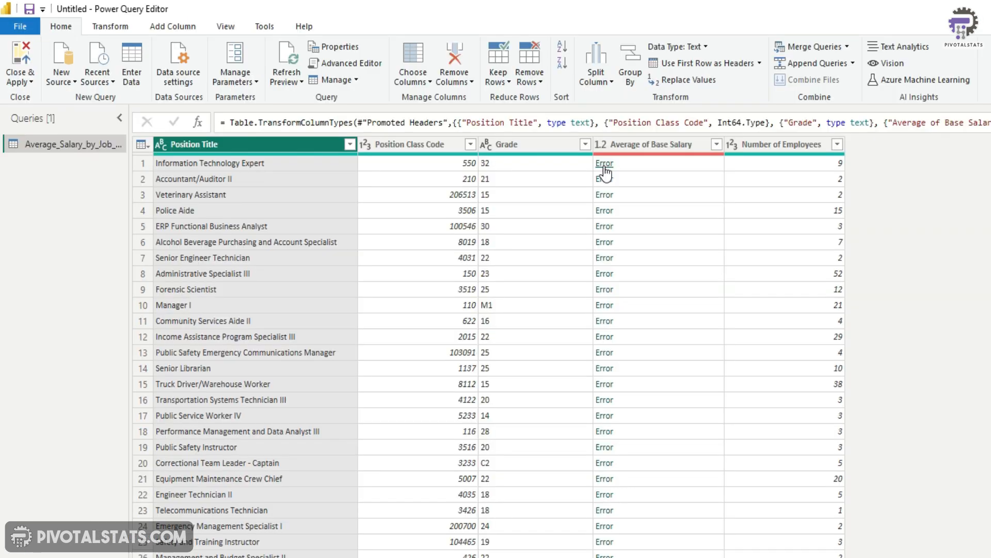
{"action": "mouse_move", "coordinate": [612, 399]}
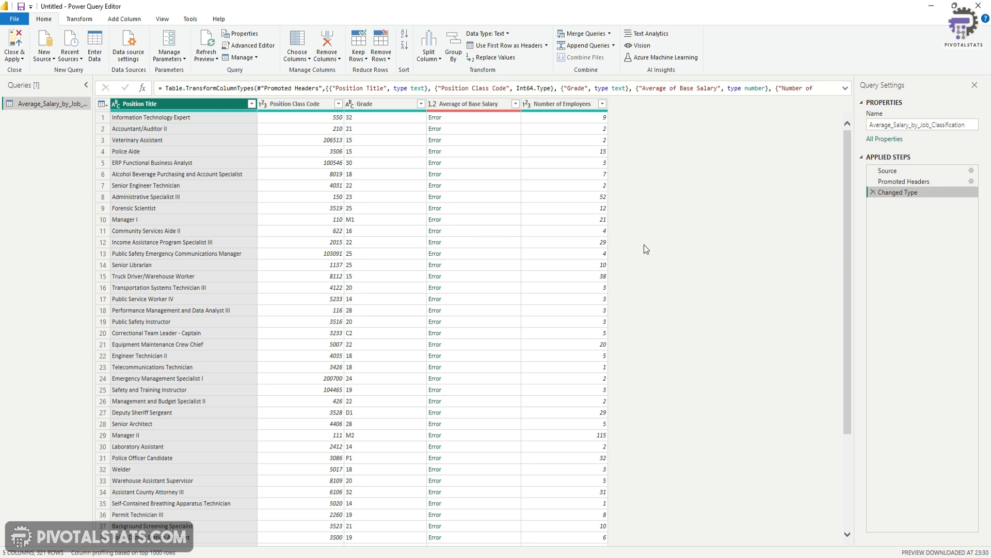
{"action": "mouse_move", "coordinate": [661, 273]}
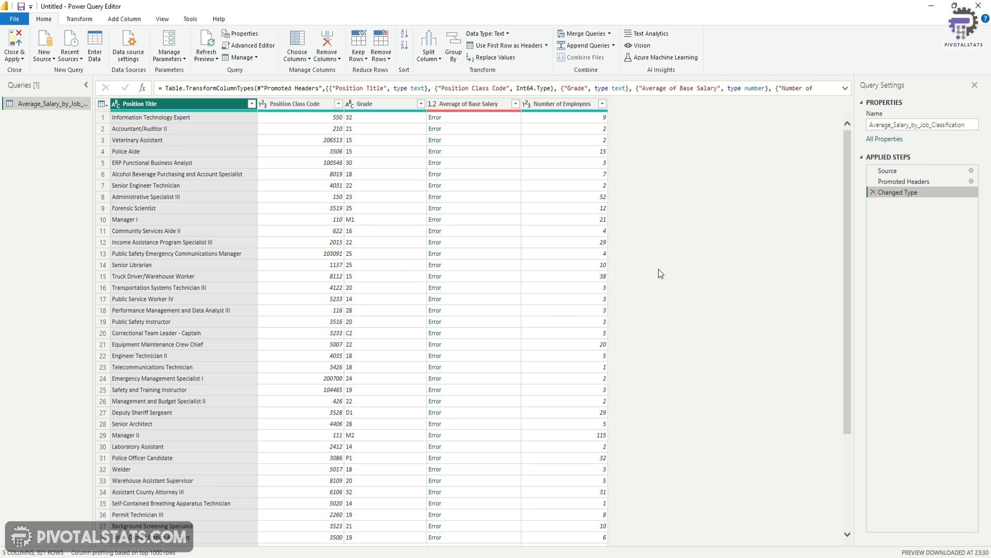
{"action": "mouse_move", "coordinate": [659, 272]}
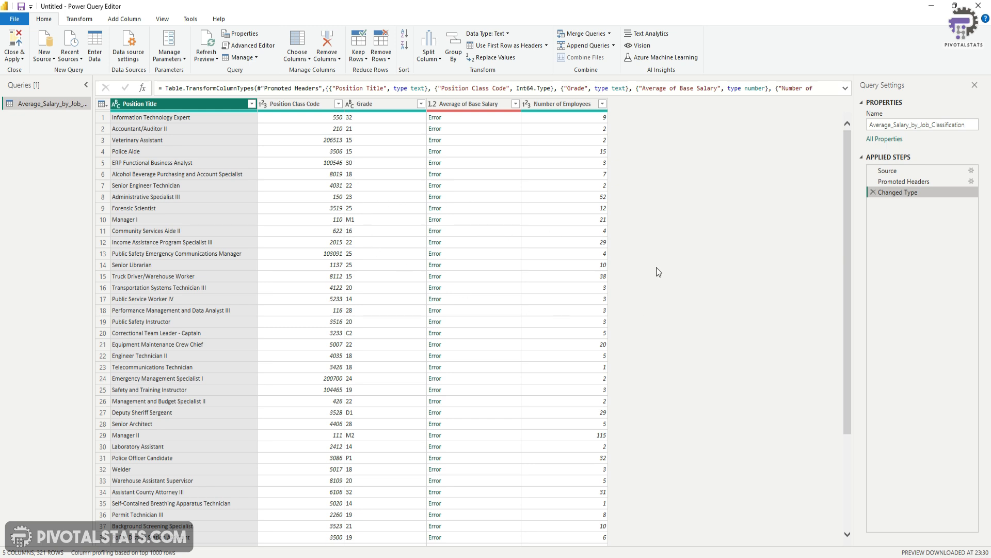
{"action": "mouse_move", "coordinate": [655, 187]}
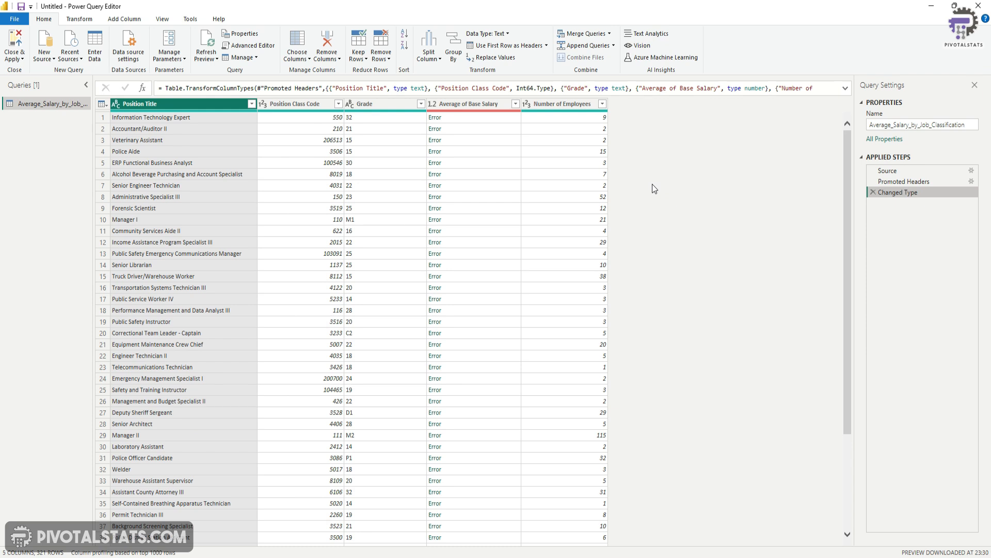
{"action": "mouse_move", "coordinate": [721, 198]}
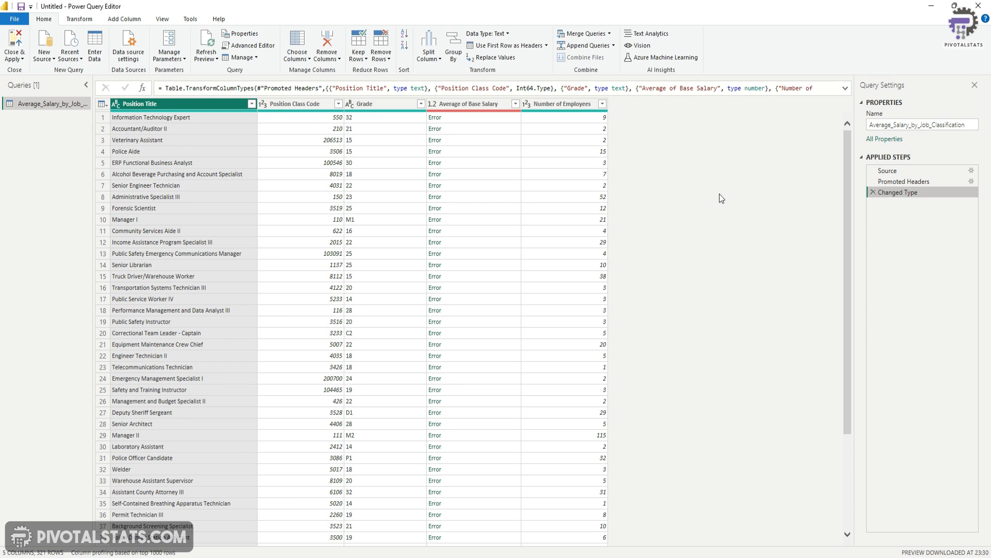
{"action": "mouse_move", "coordinate": [779, 106]}
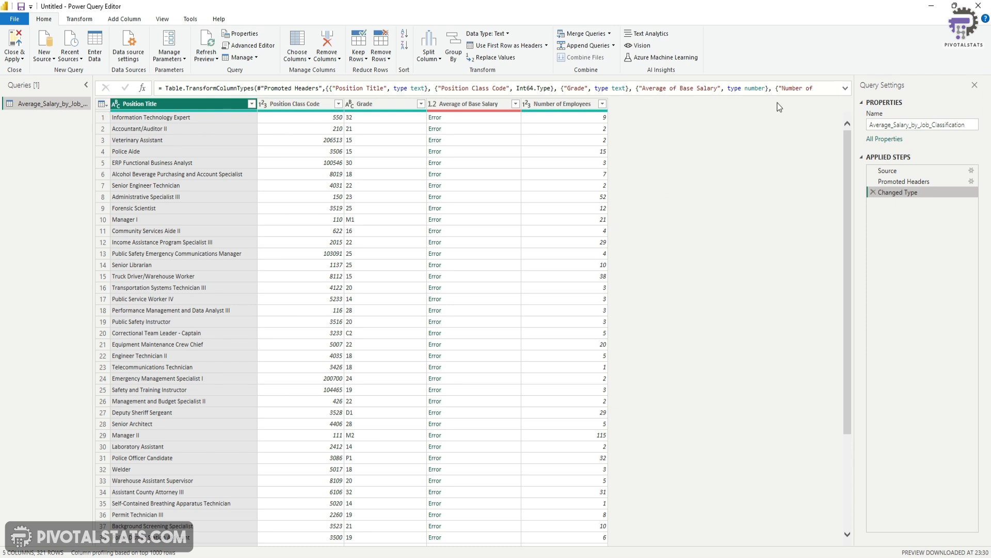
{"action": "mouse_move", "coordinate": [52, 126]}
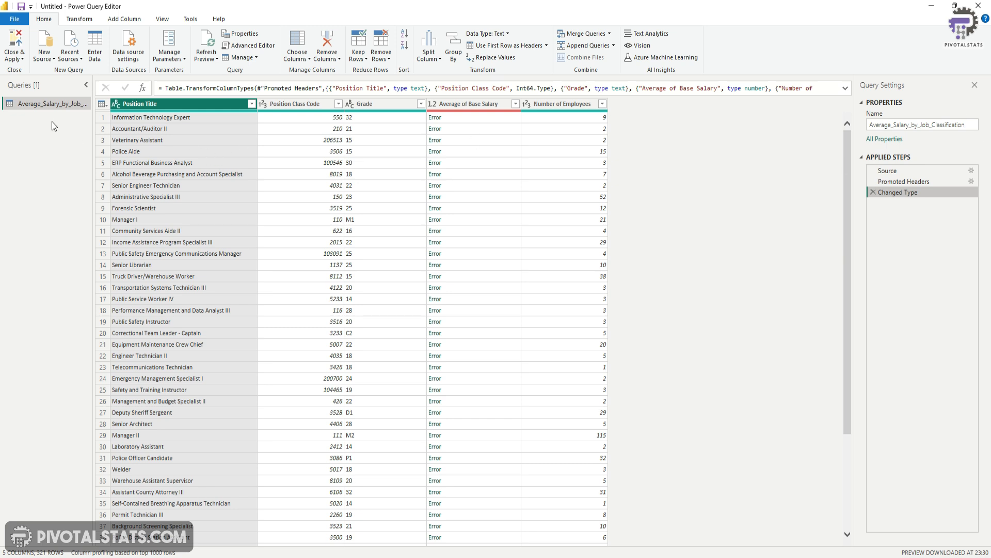
{"action": "mouse_move", "coordinate": [722, 60]}
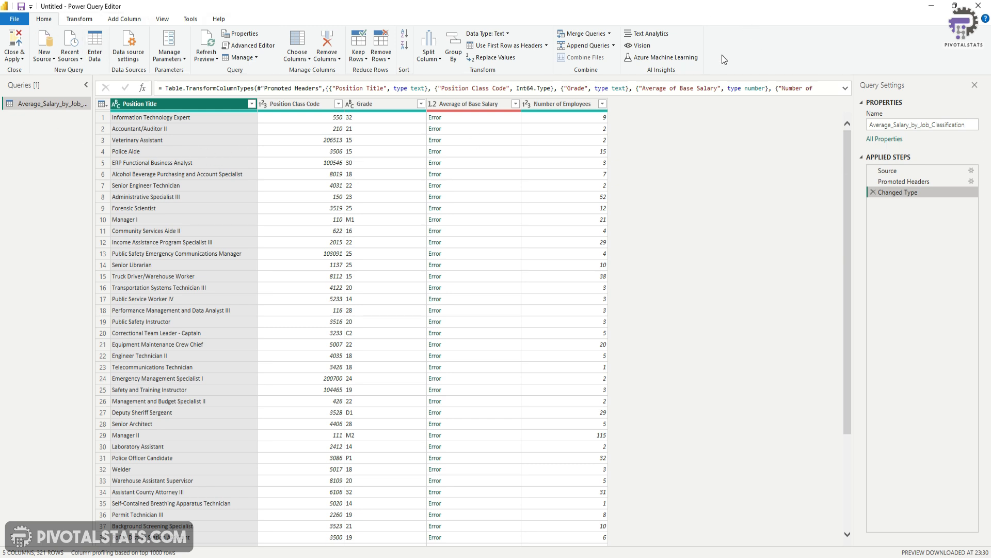
{"action": "mouse_move", "coordinate": [4, 168]}
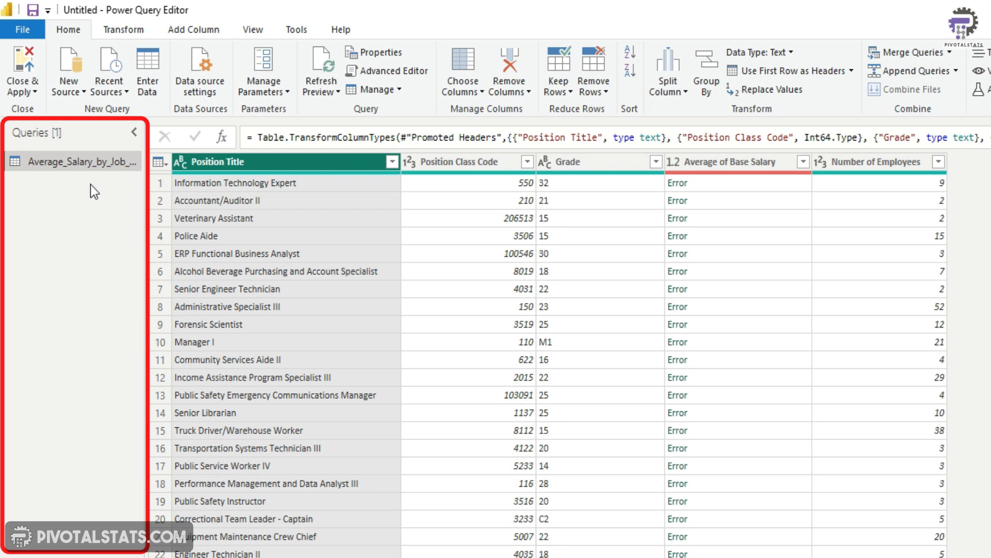
{"action": "mouse_move", "coordinate": [57, 149]}
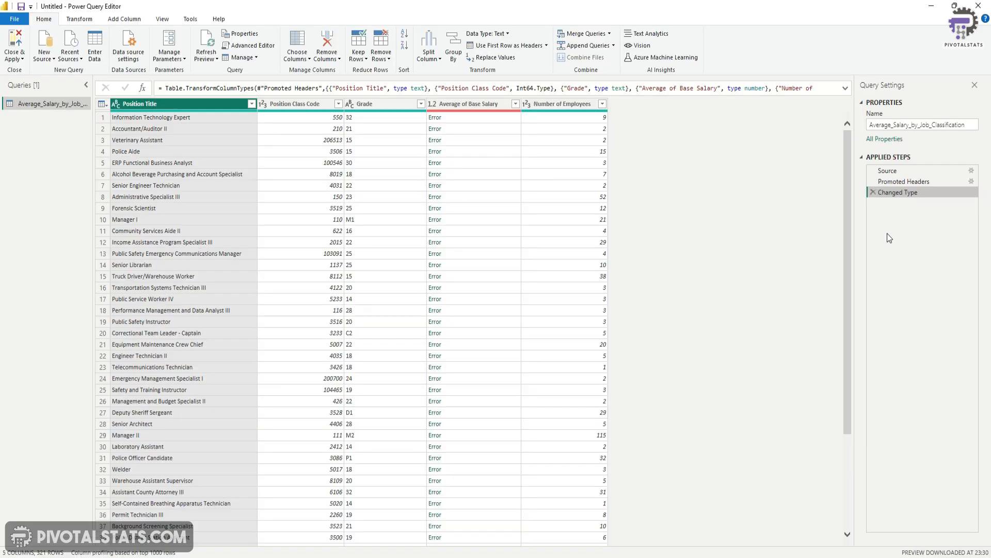
{"action": "mouse_move", "coordinate": [475, 162]}
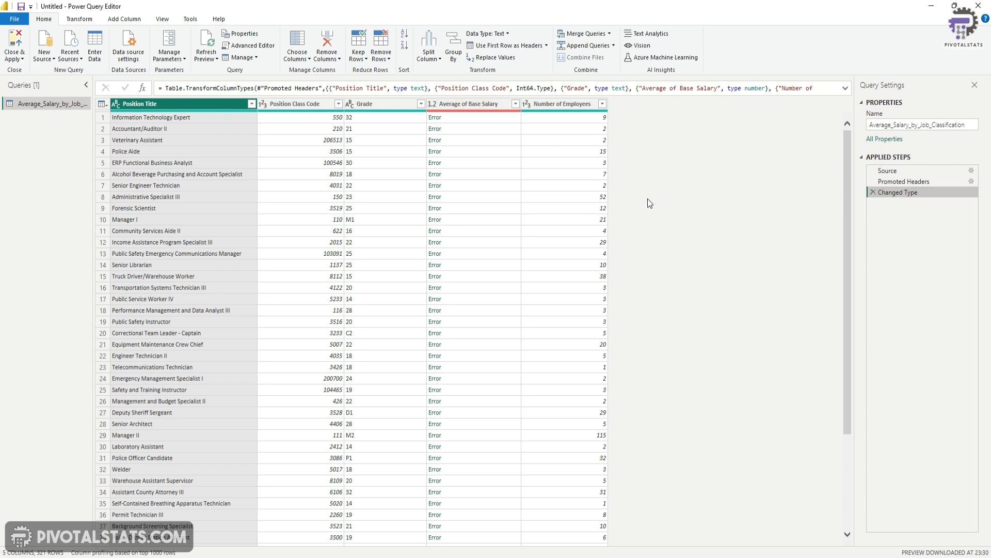
{"action": "mouse_move", "coordinate": [897, 192]}
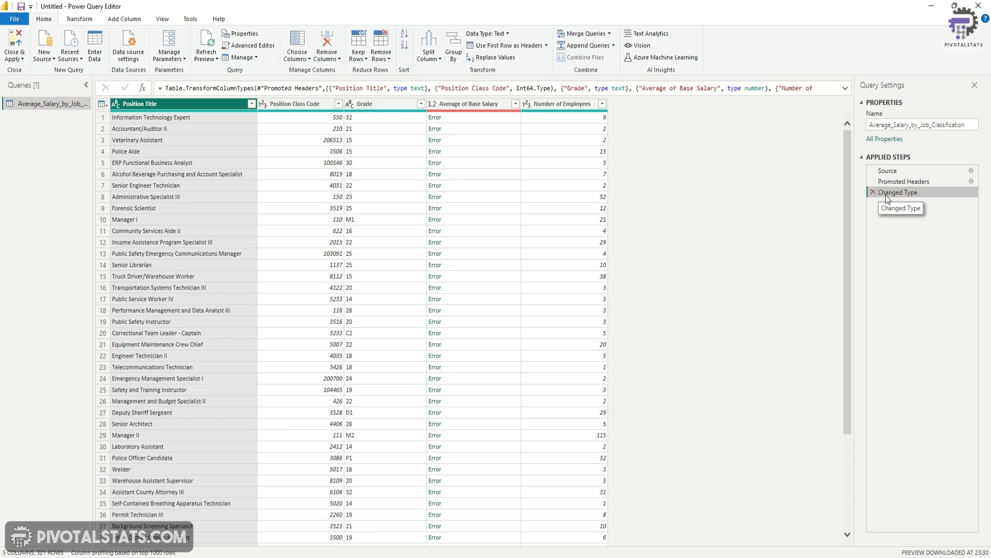
{"action": "mouse_move", "coordinate": [875, 194]}
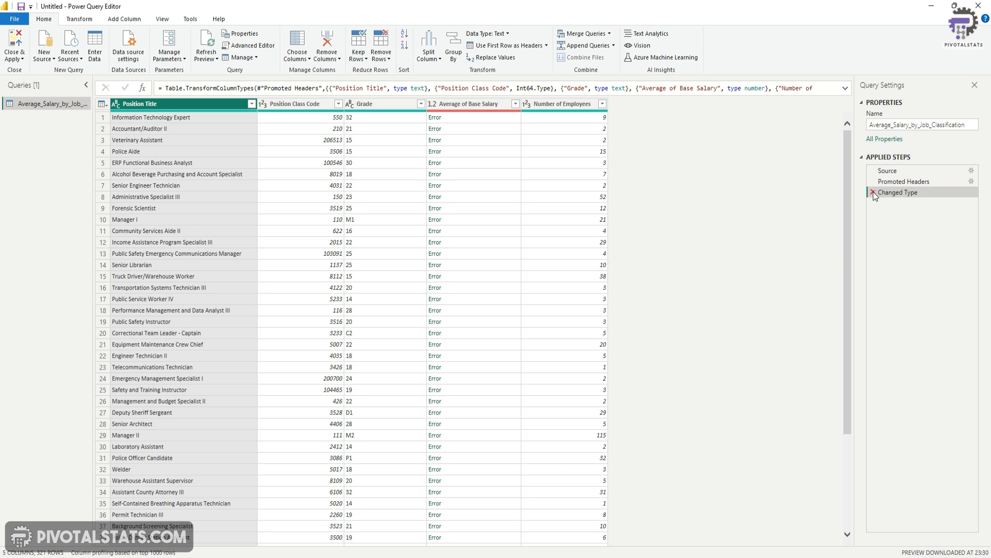
Step: Delete the Changed Type step and select the Average of Base Salary column
{"action": "left_click", "coordinate": [874, 192]}
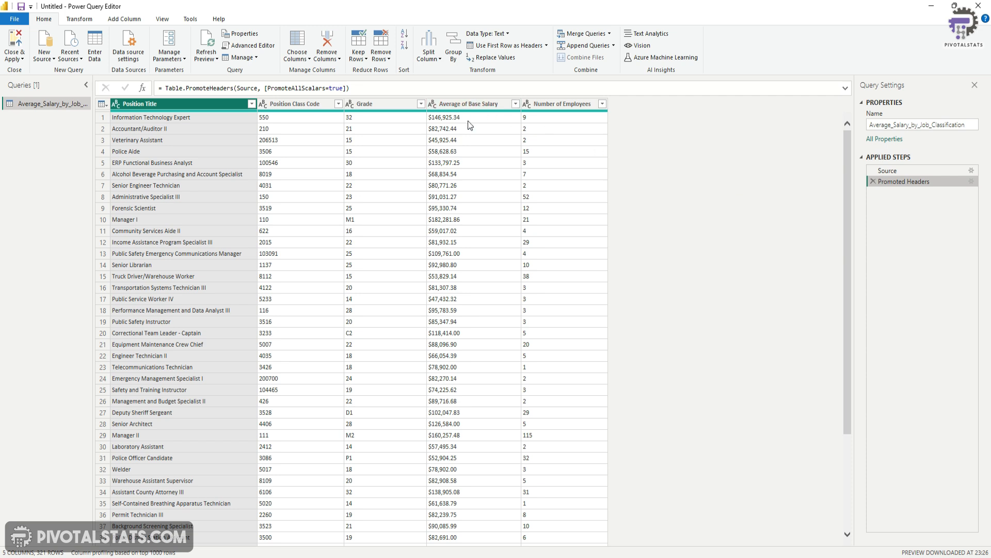
{"action": "mouse_move", "coordinate": [461, 120]}
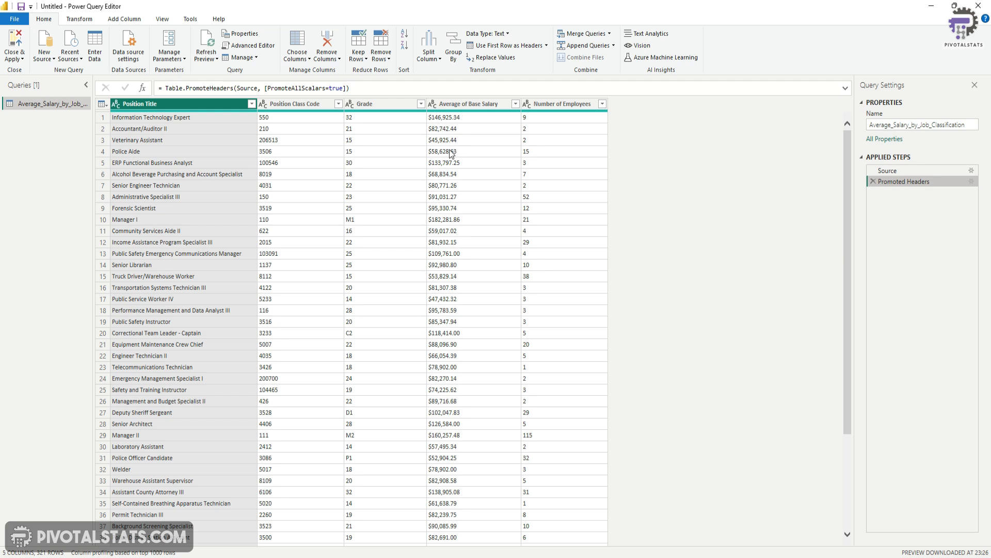
{"action": "left_click", "coordinate": [461, 106]}
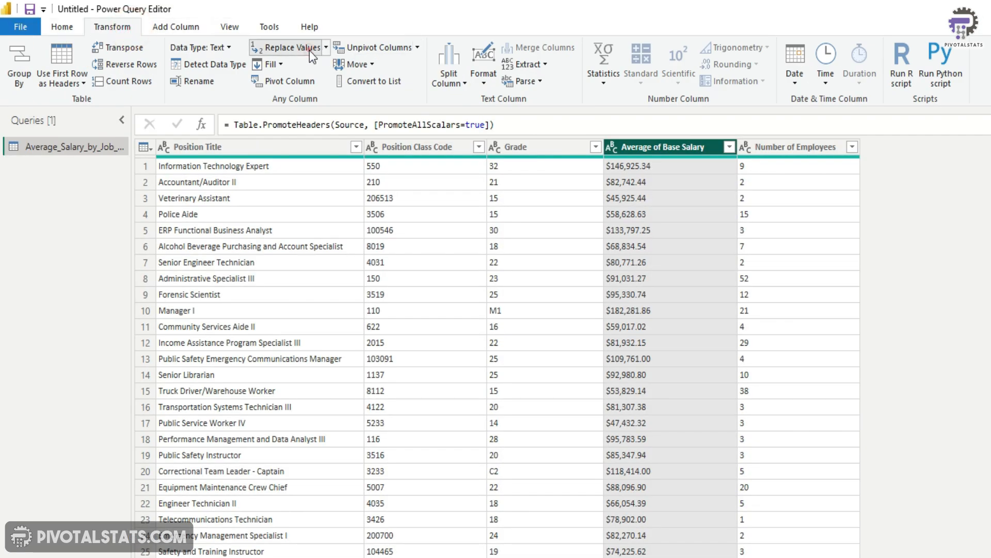
Step: Replace $ with nothing in Average of Base Salary to strip the dollar signs
{"action": "left_click", "coordinate": [291, 48]}
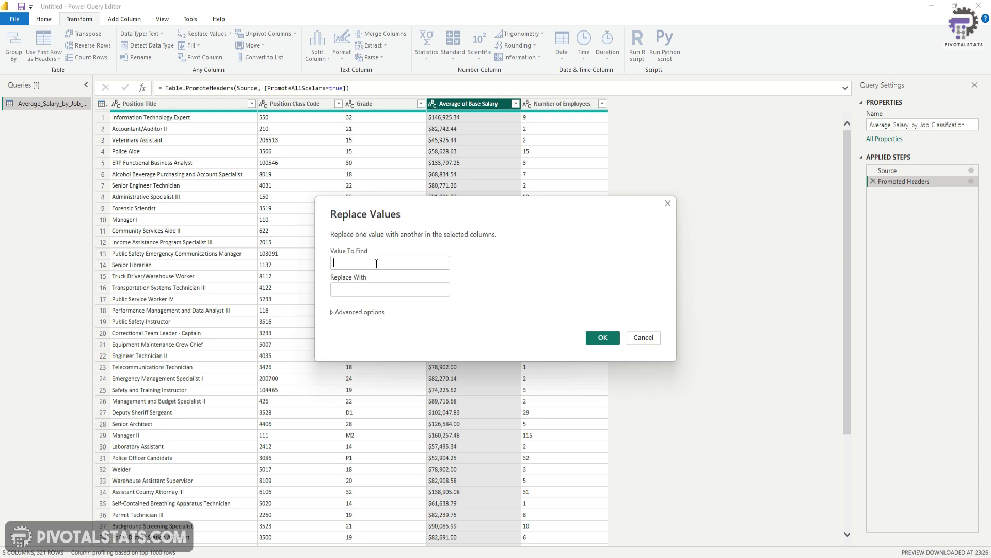
{"action": "mouse_move", "coordinate": [375, 265]}
{"action": "type", "text": "$"}
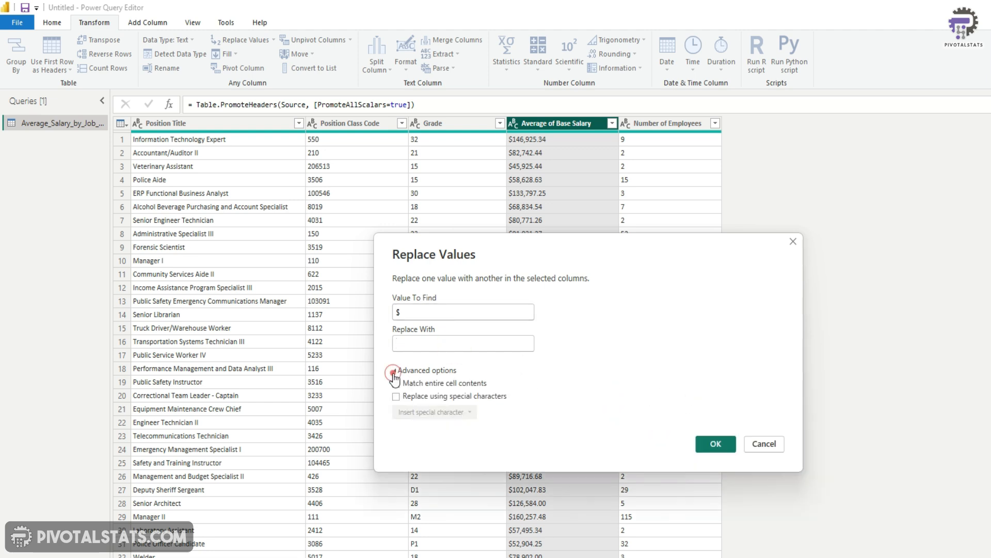
{"action": "left_click", "coordinate": [395, 371]}
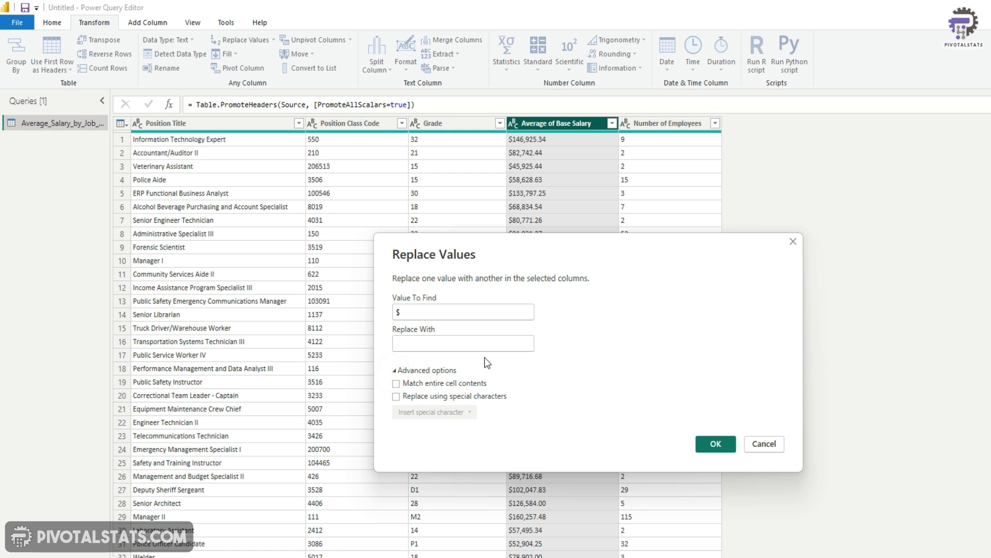
{"action": "mouse_move", "coordinate": [386, 382]}
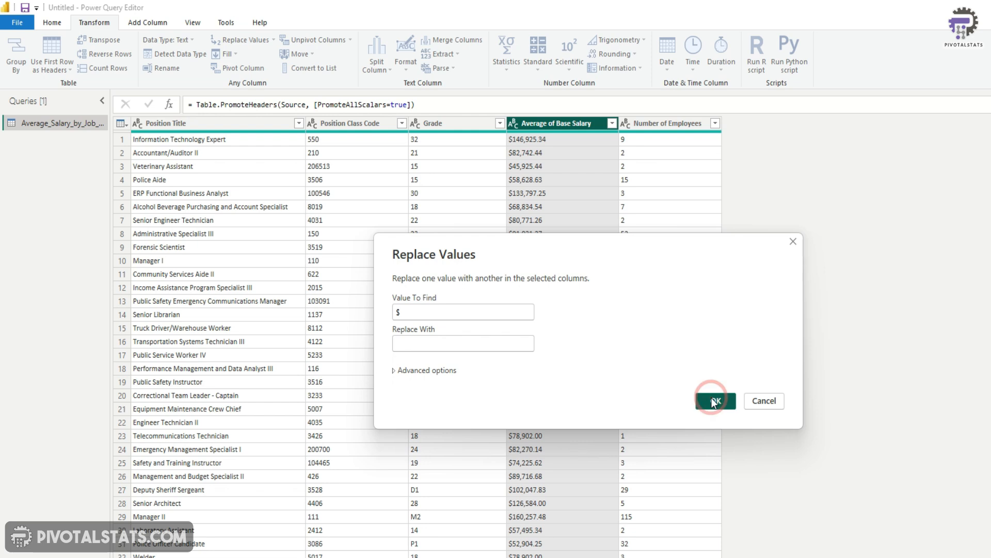
{"action": "left_click", "coordinate": [715, 401]}
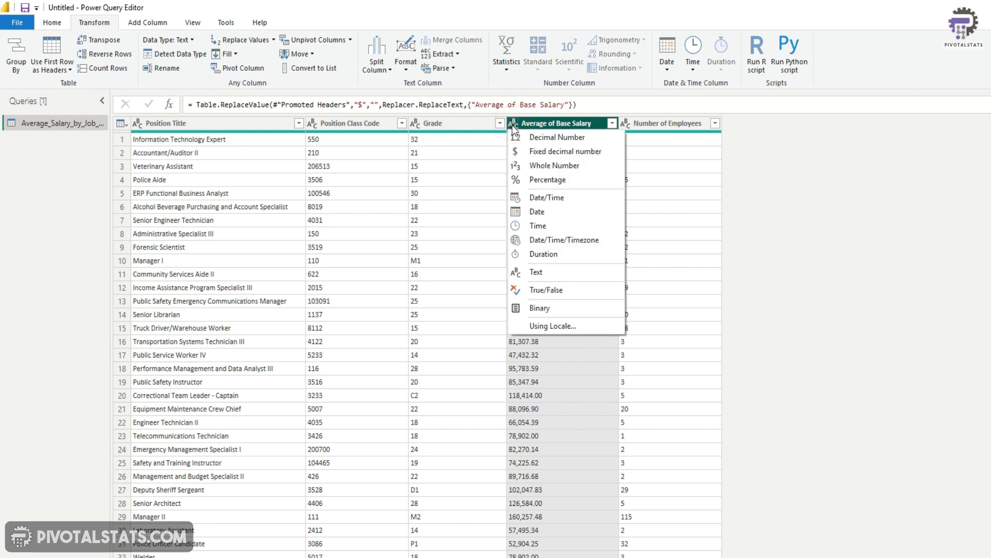
{"action": "mouse_move", "coordinate": [548, 179]}
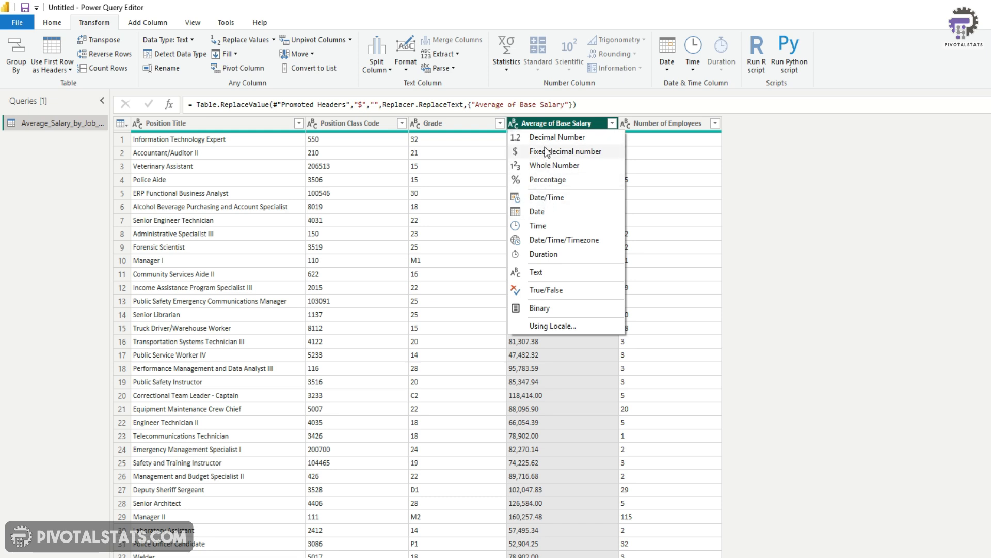
Step: Change the Average of Base Salary column's data type to Decimal Number
{"action": "left_click", "coordinate": [556, 136]}
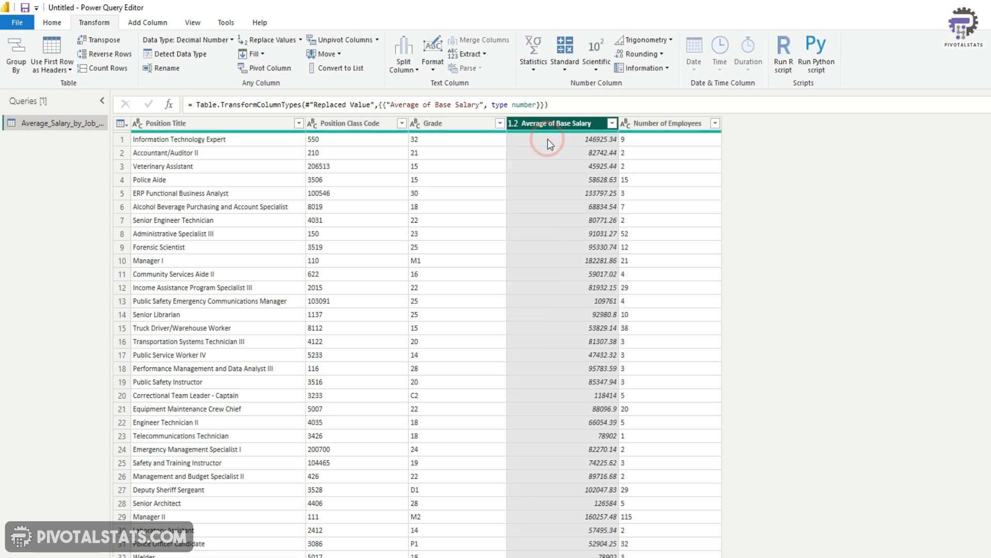
{"action": "mouse_move", "coordinate": [867, 301]}
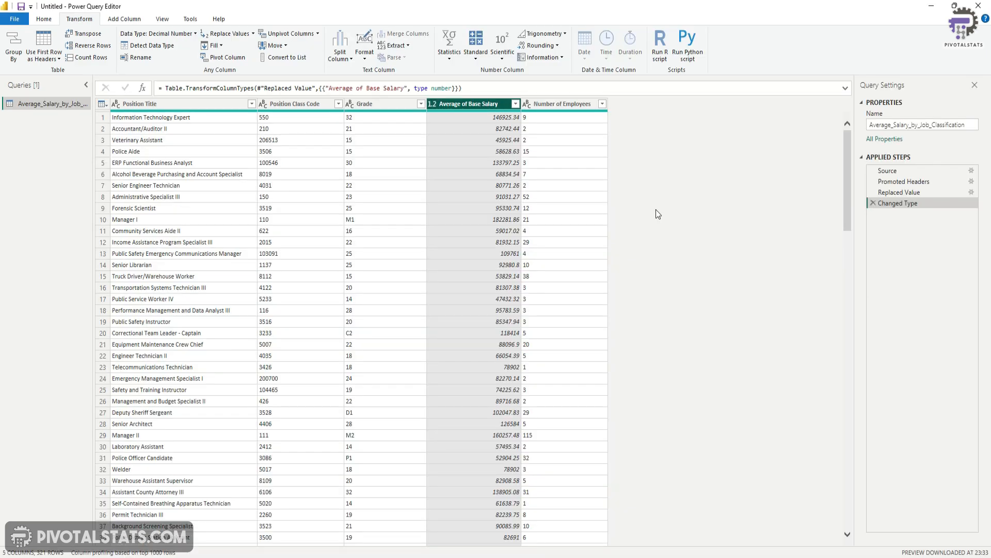
{"action": "mouse_move", "coordinate": [960, 314]}
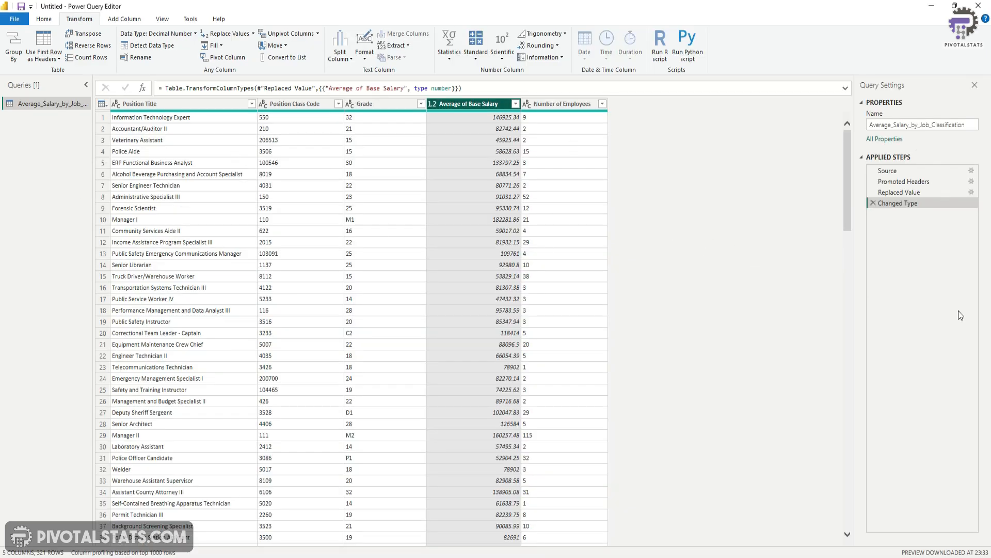
{"action": "mouse_move", "coordinate": [864, 245]}
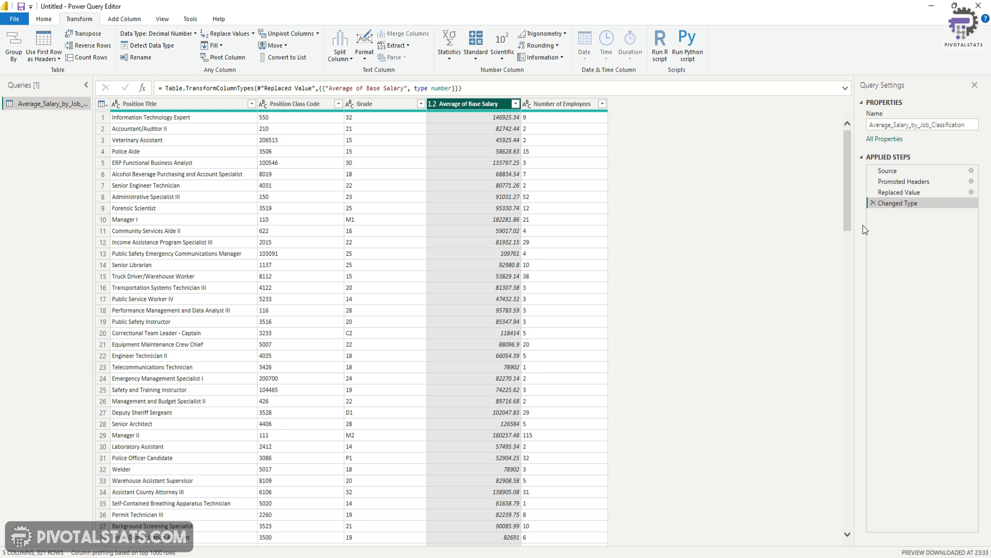
{"action": "mouse_move", "coordinate": [781, 196]}
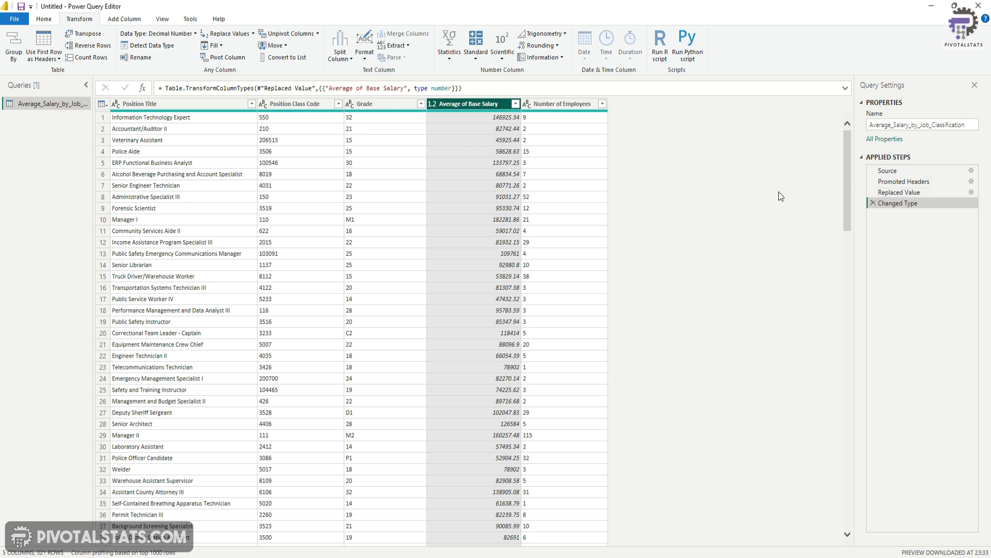
{"action": "mouse_move", "coordinate": [774, 182]}
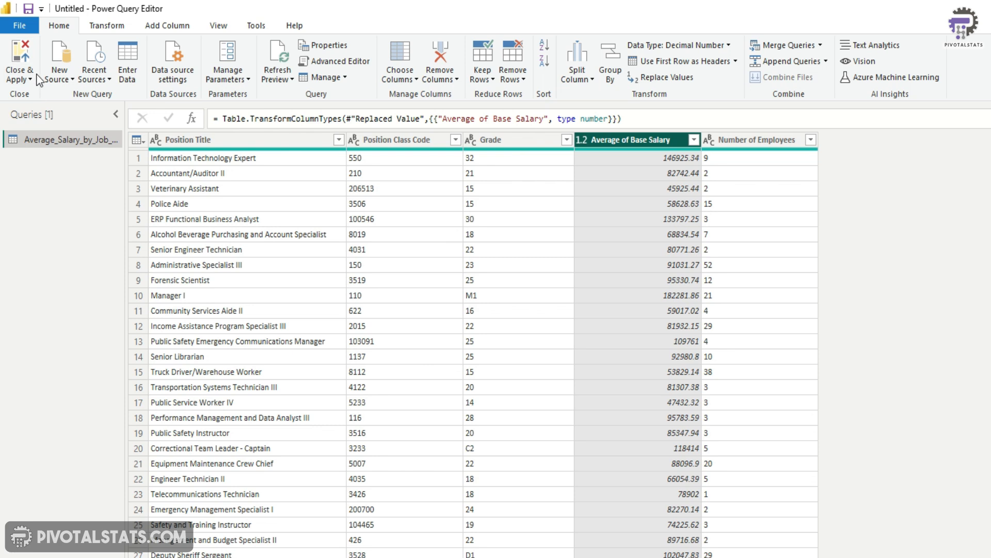
Step: Close & Apply the query so the salary table's five fields load into the report
{"action": "left_click", "coordinate": [19, 64]}
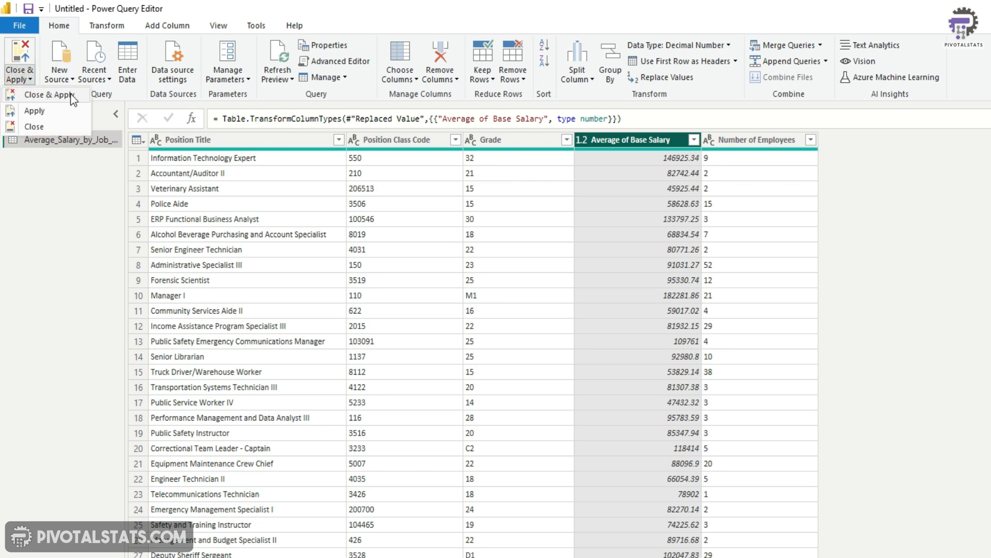
{"action": "left_click", "coordinate": [48, 94]}
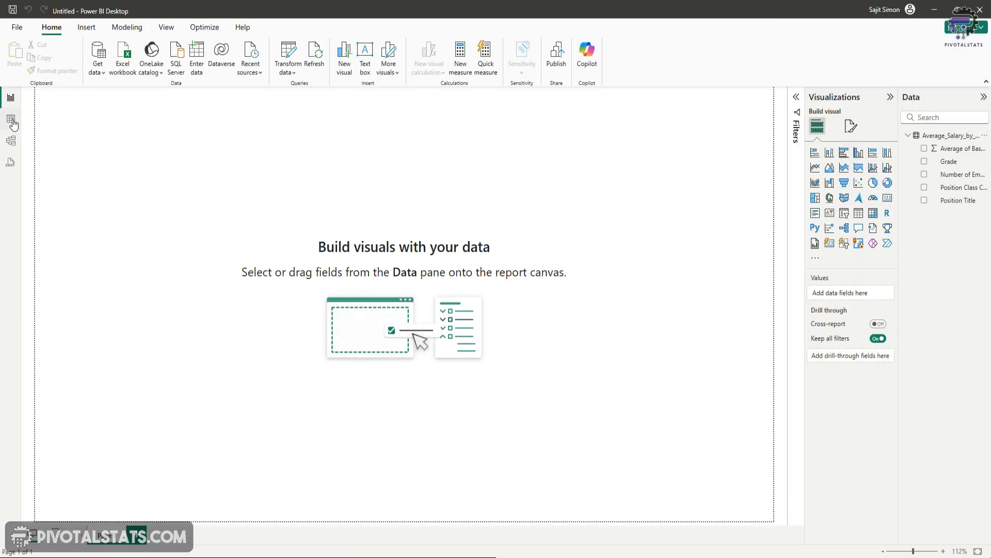
{"action": "left_click", "coordinate": [10, 119]}
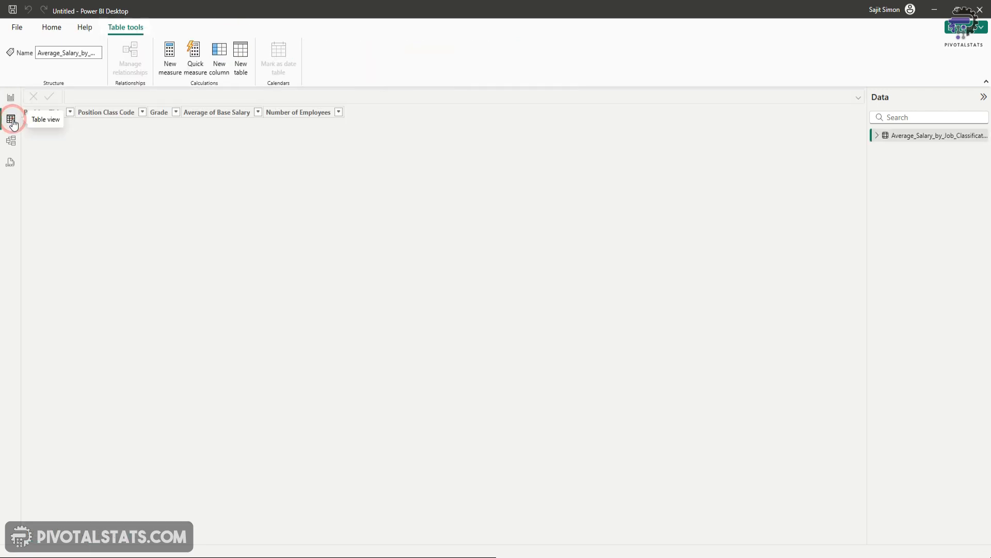
{"action": "left_click", "coordinate": [11, 120]}
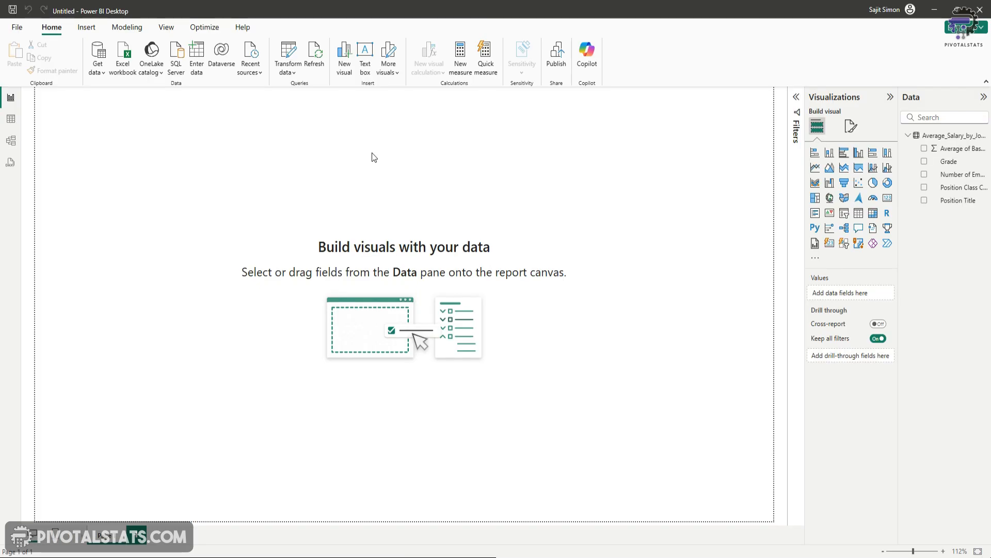
{"action": "mouse_move", "coordinate": [342, 177]}
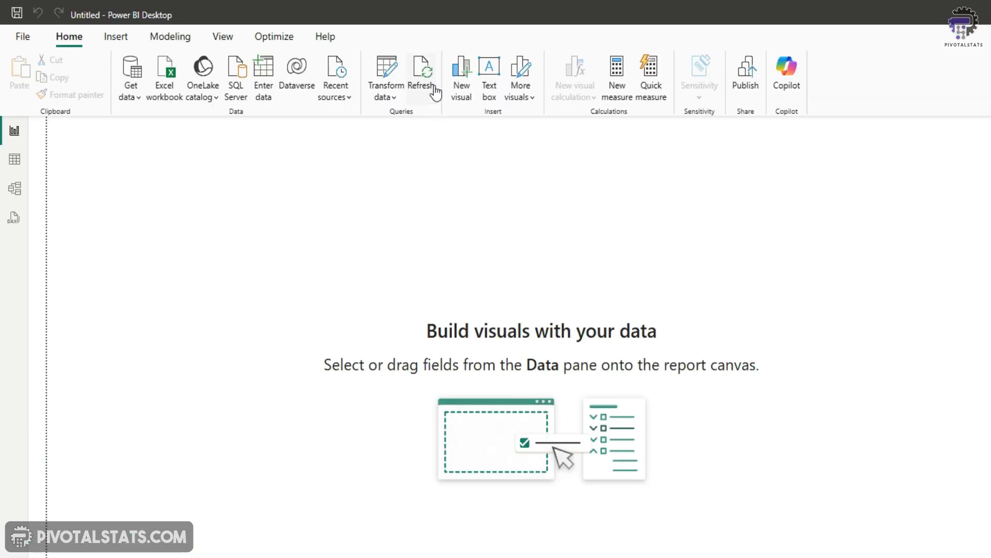
{"action": "mouse_move", "coordinate": [418, 205]}
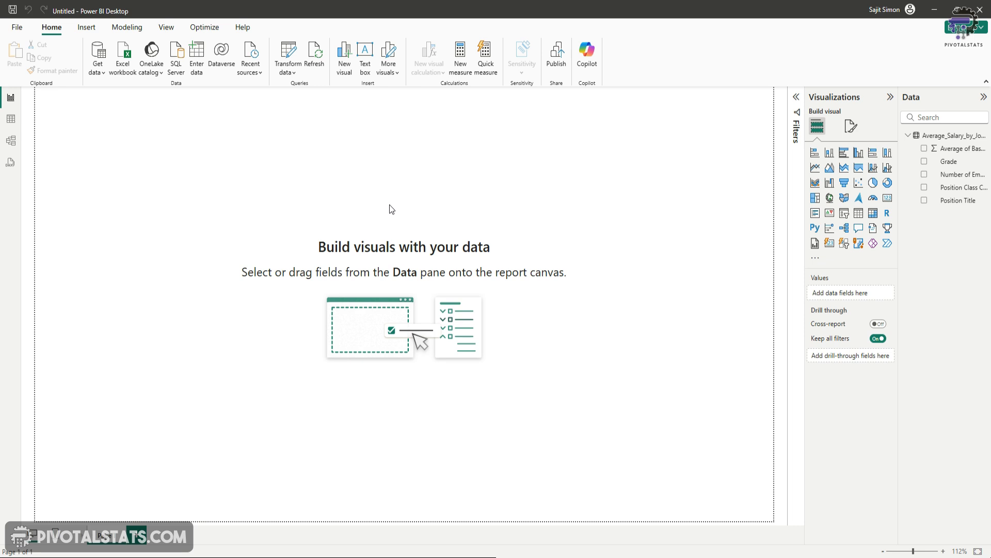
{"action": "mouse_move", "coordinate": [349, 157]}
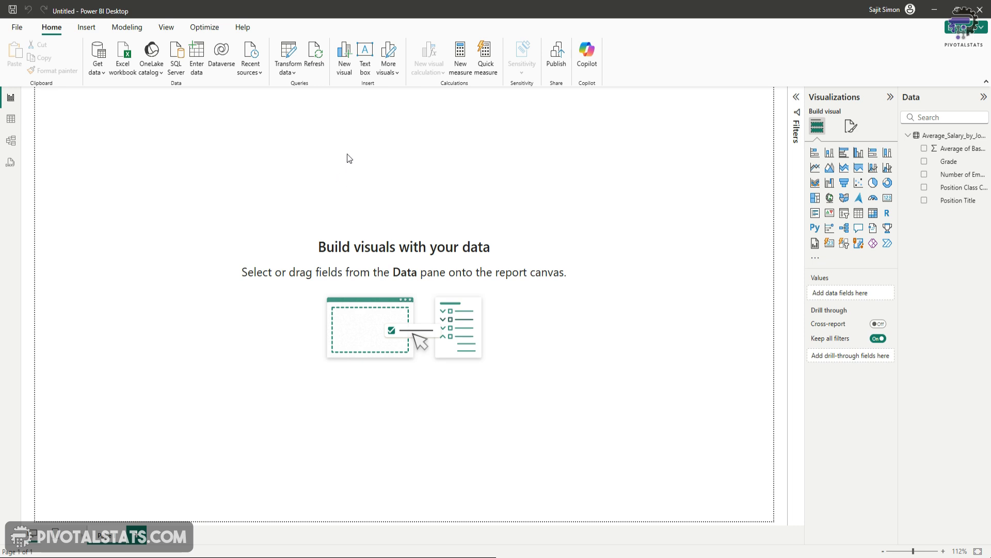
{"action": "mouse_move", "coordinate": [626, 197]}
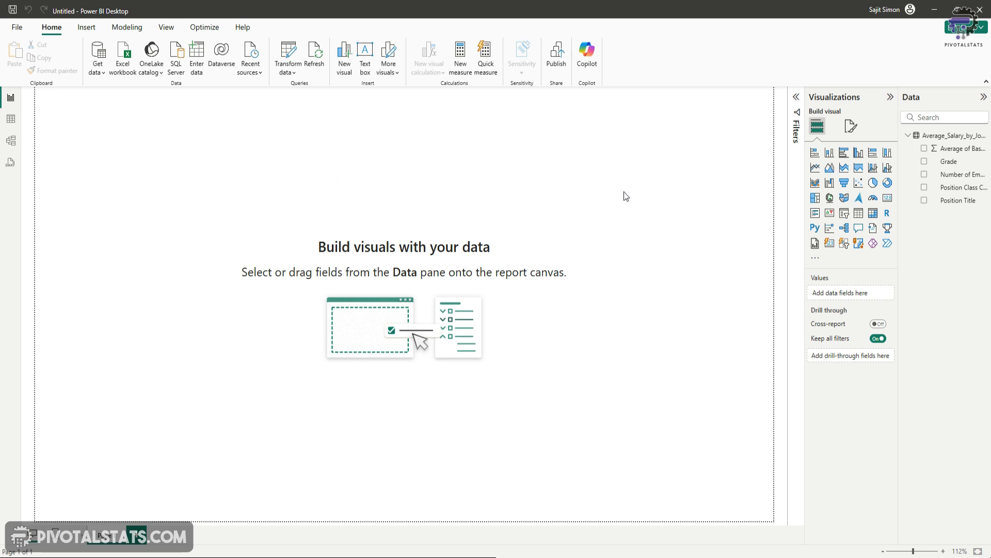